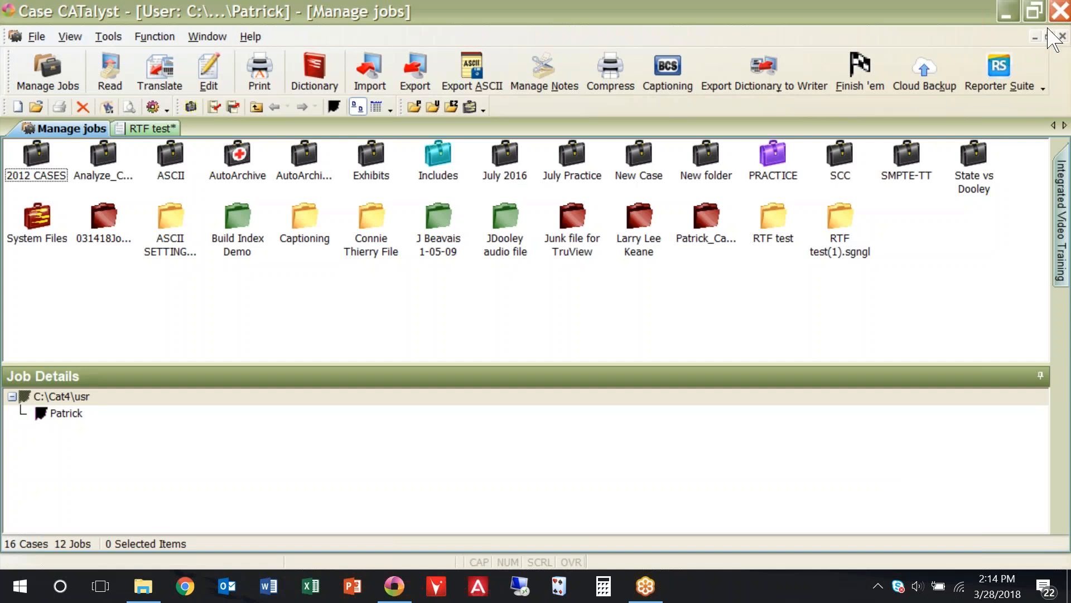
pyautogui.moveTo(673, 354)
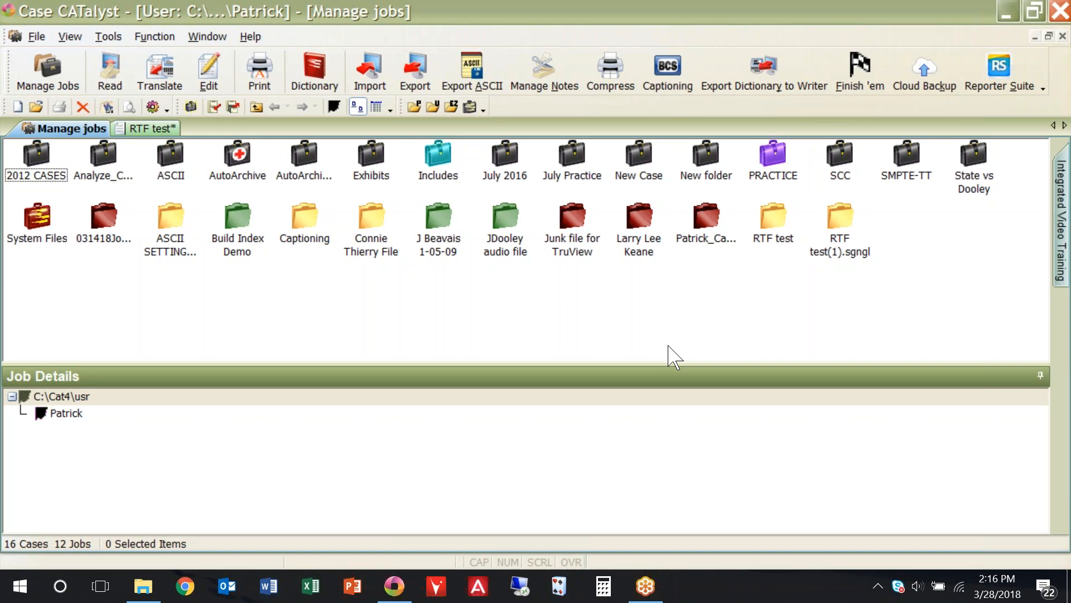
pyautogui.moveTo(129, 40)
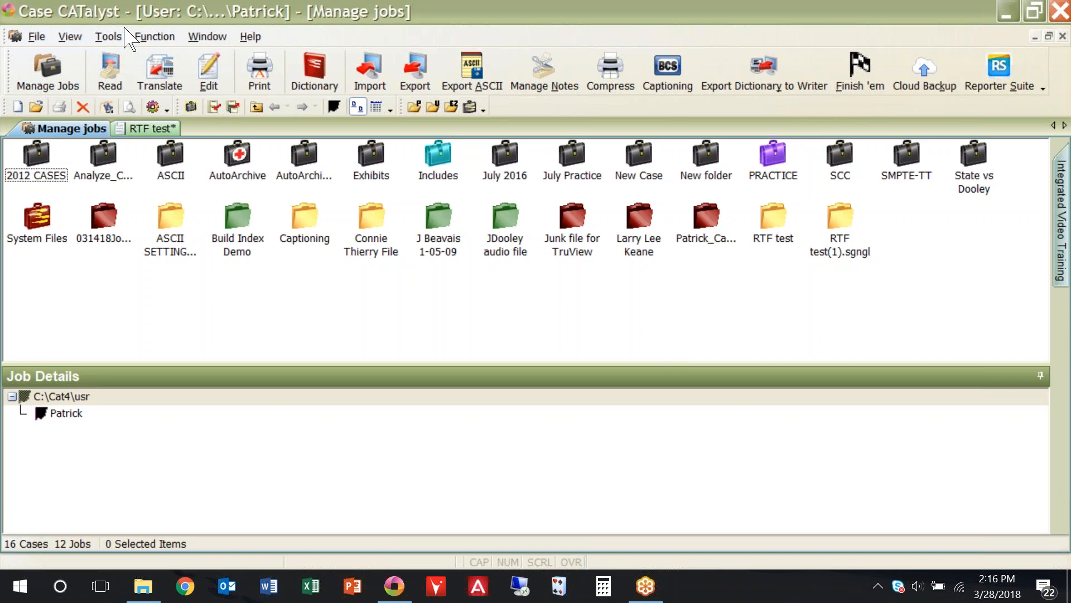
# Preview the Lavender Large theme from the Tools > Options theme chooser
pyautogui.click(107, 35)
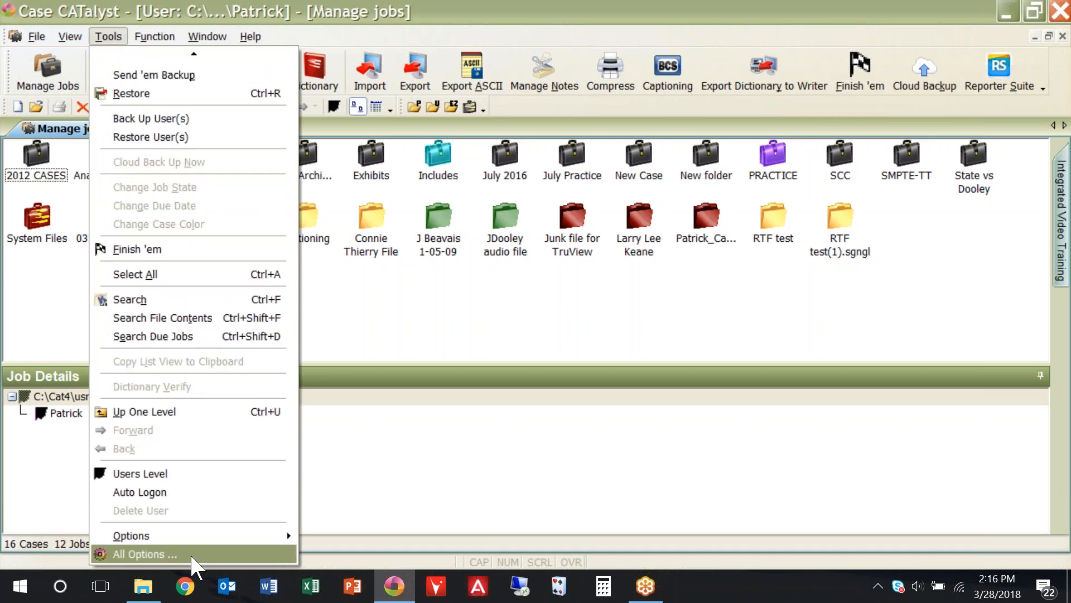
pyautogui.moveTo(131, 534)
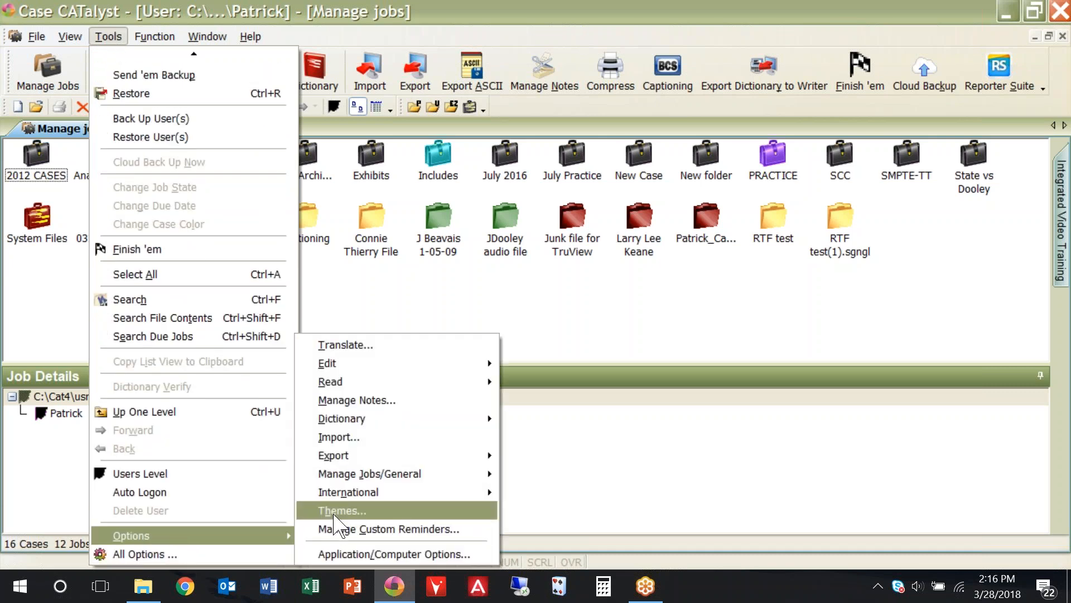
pyautogui.click(342, 510)
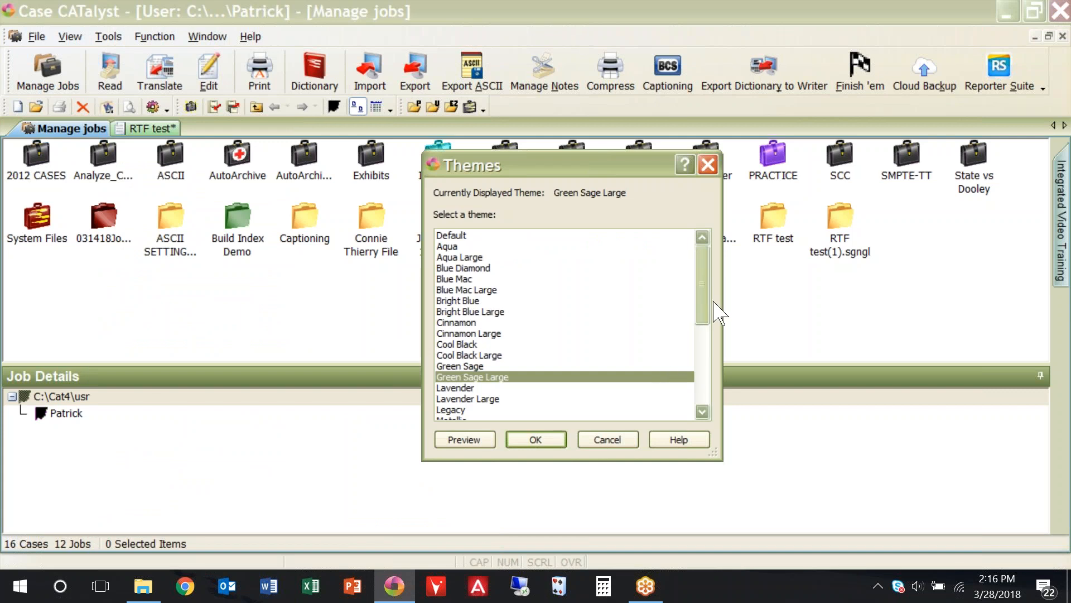
pyautogui.moveTo(706, 306)
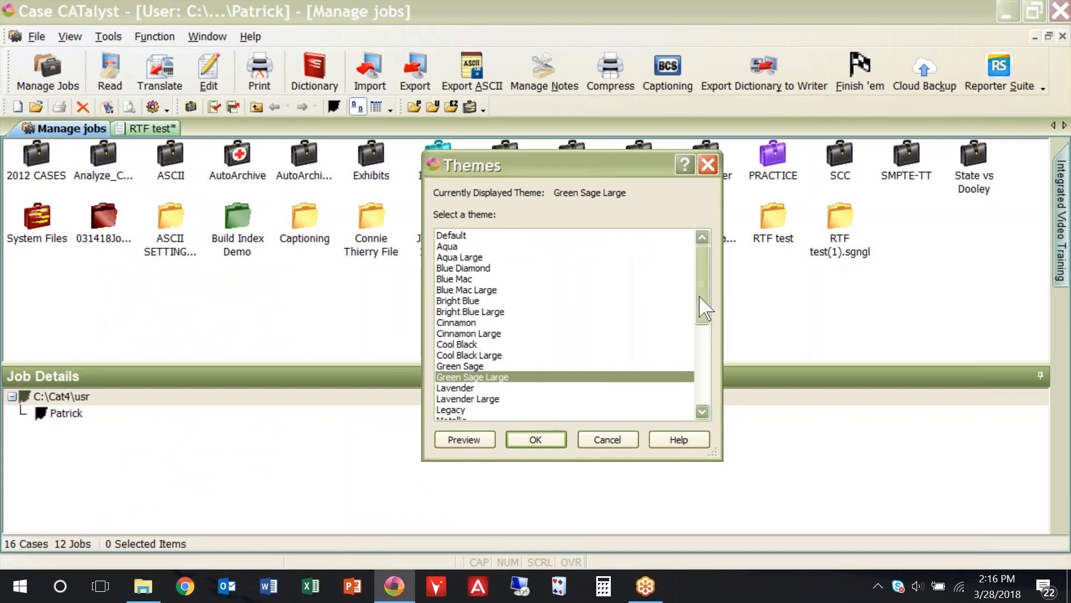
pyautogui.moveTo(451, 395)
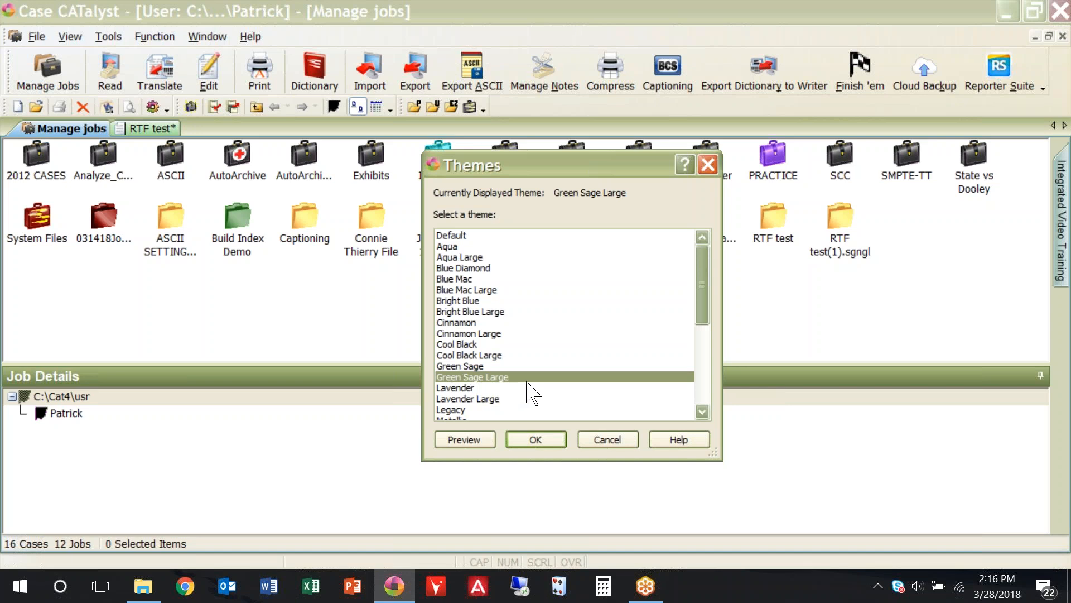
pyautogui.moveTo(502, 379)
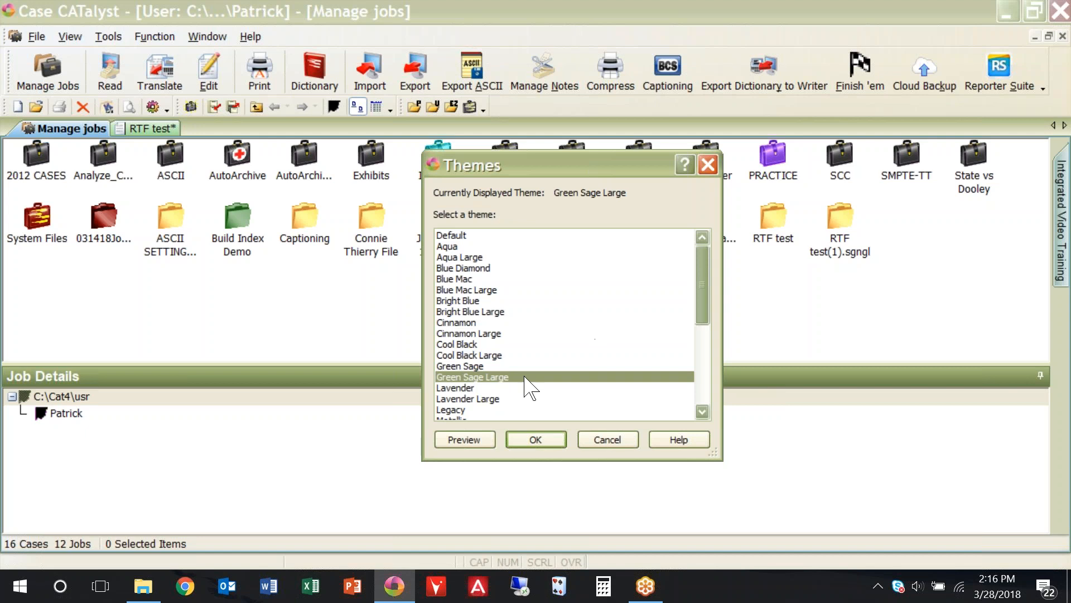
pyautogui.click(468, 399)
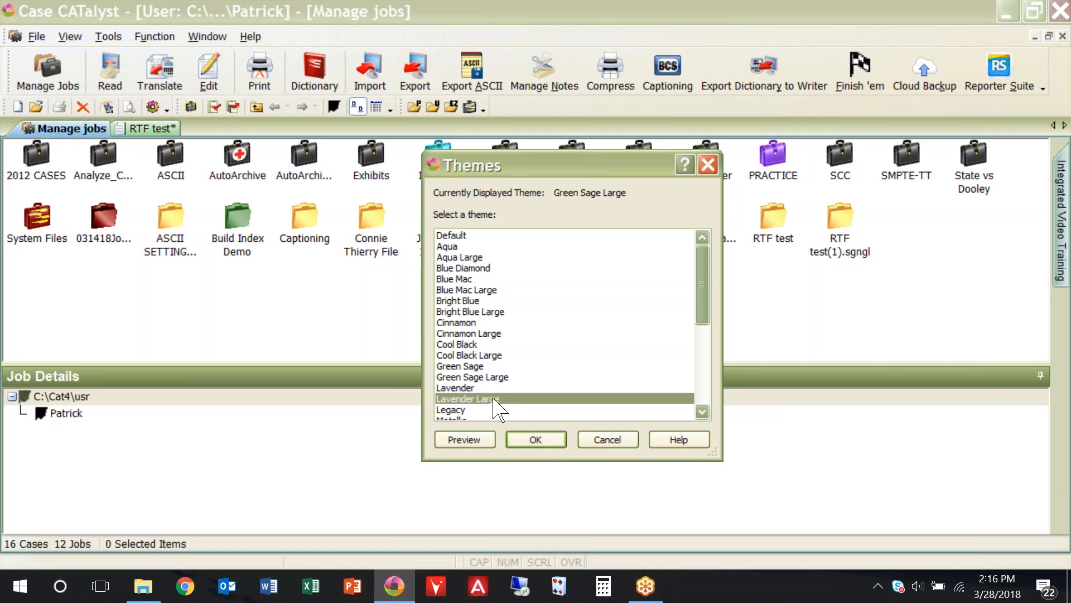
pyautogui.moveTo(475, 441)
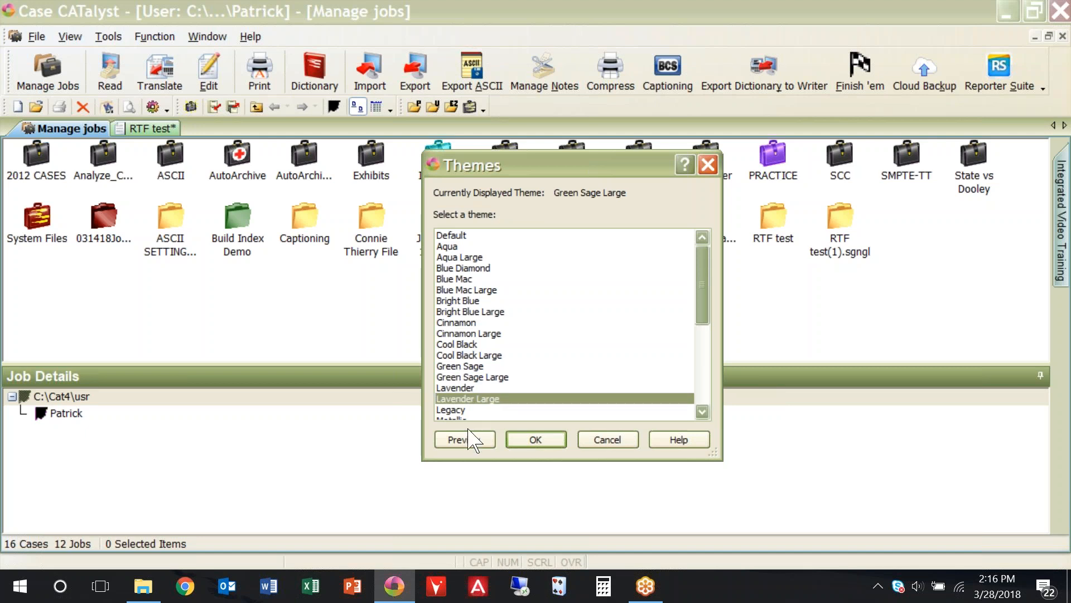
pyautogui.click(463, 440)
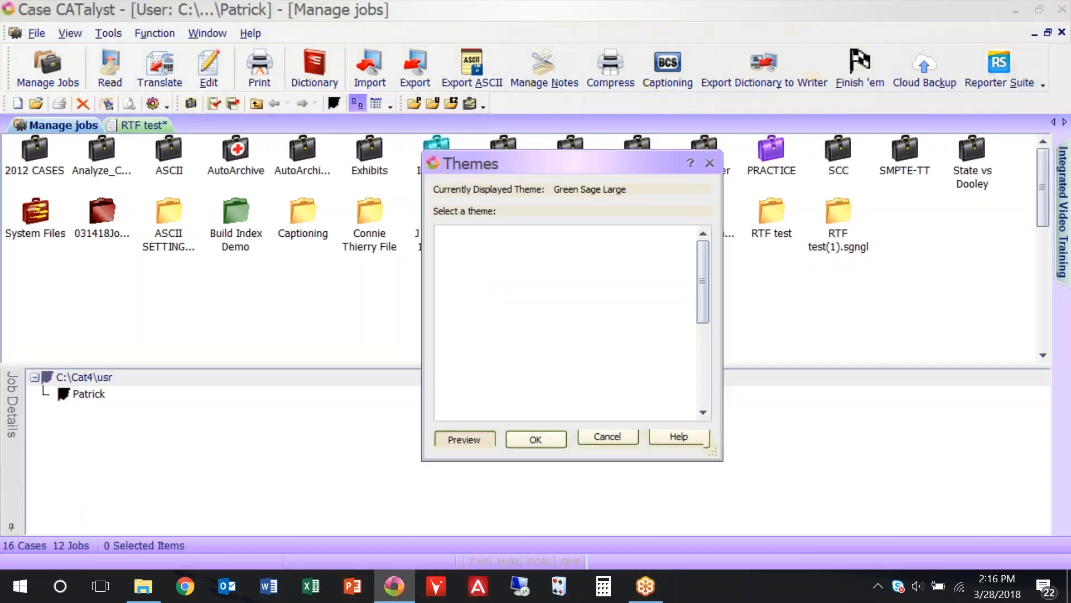
pyautogui.click(468, 395)
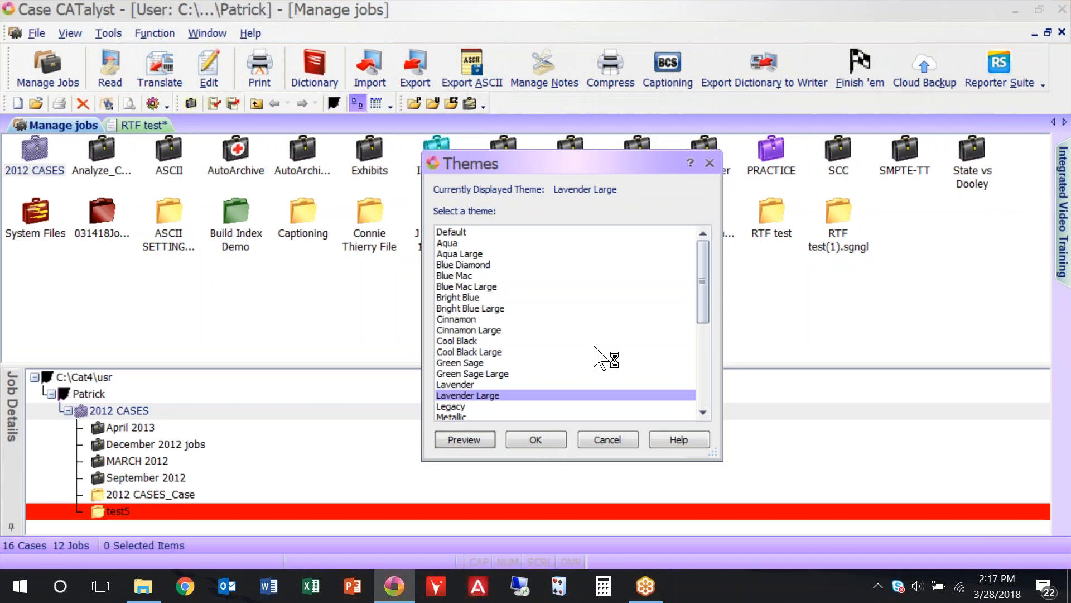
pyautogui.moveTo(612, 454)
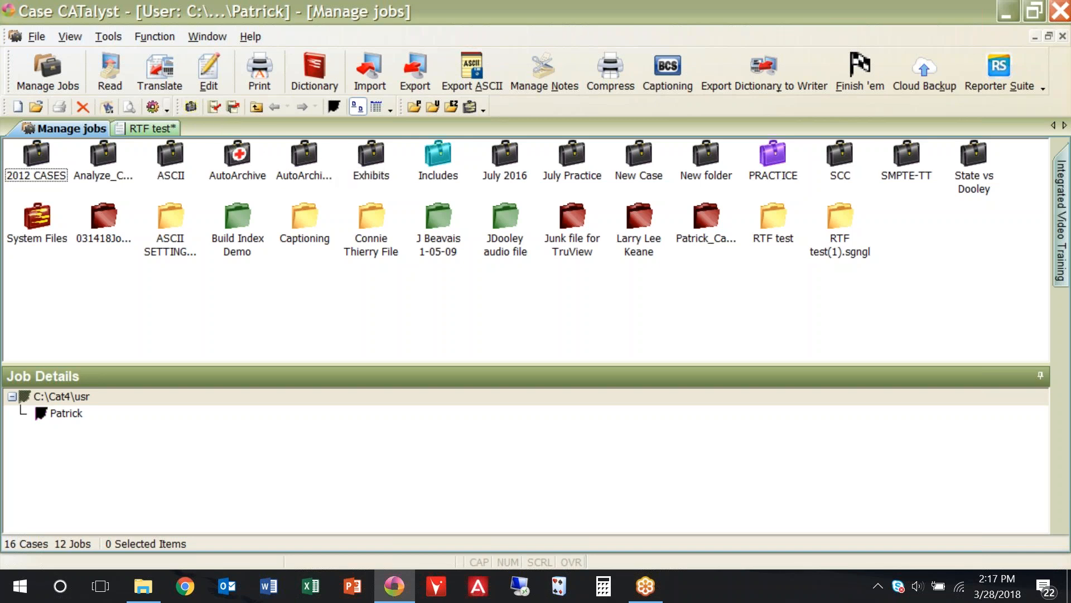
pyautogui.moveTo(64, 119)
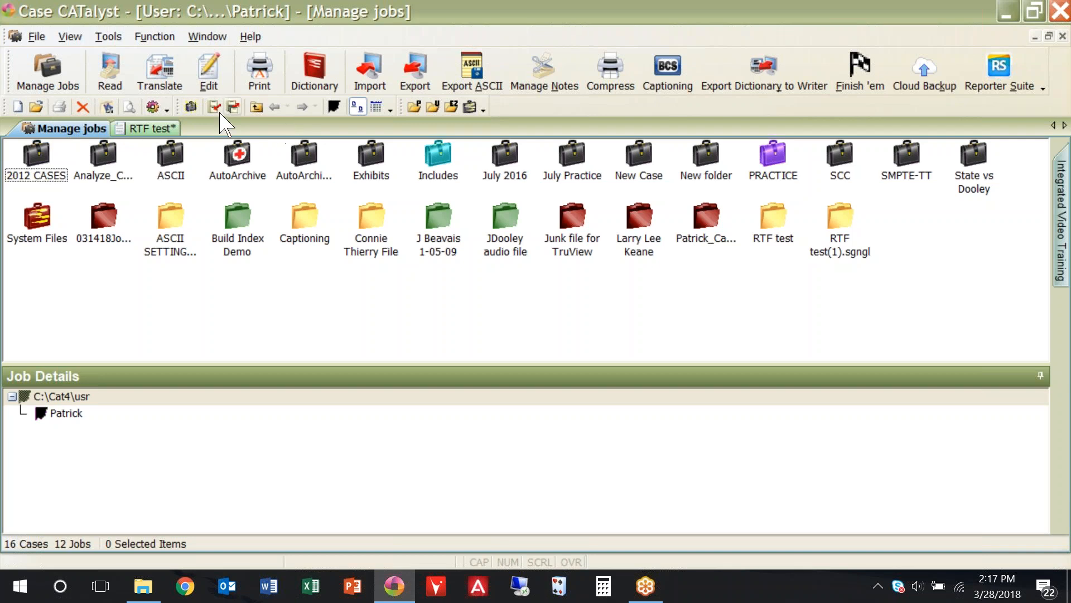
pyautogui.moveTo(277, 126)
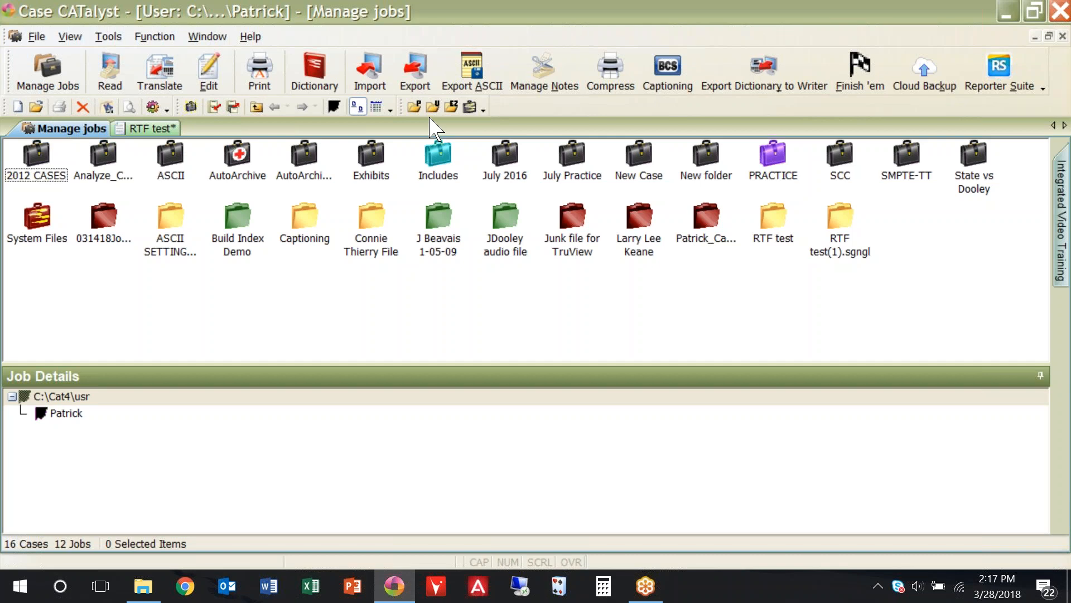
pyautogui.moveTo(421, 130)
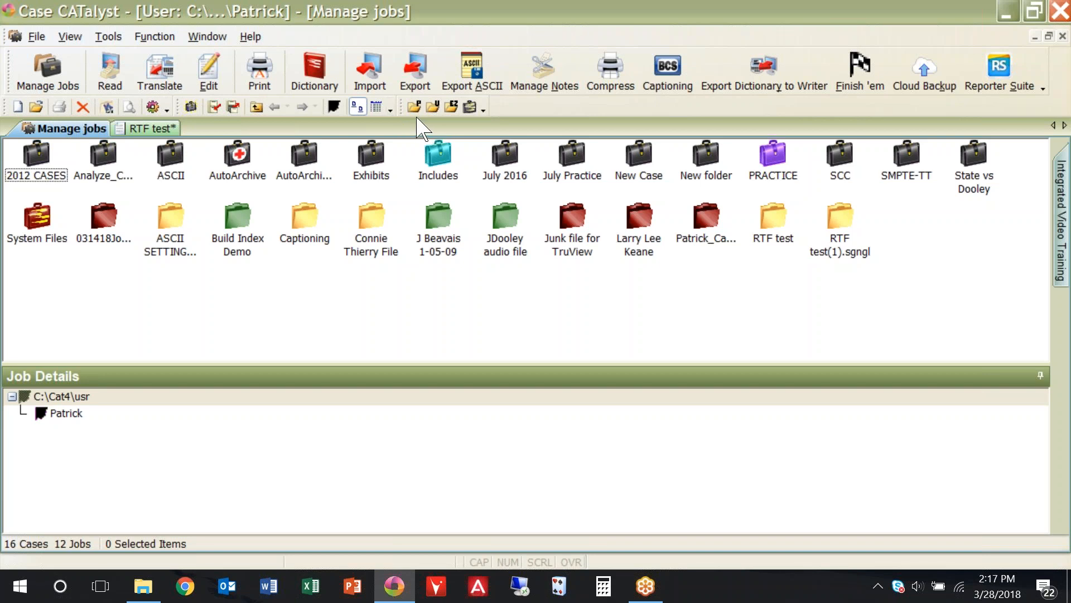
pyautogui.moveTo(479, 140)
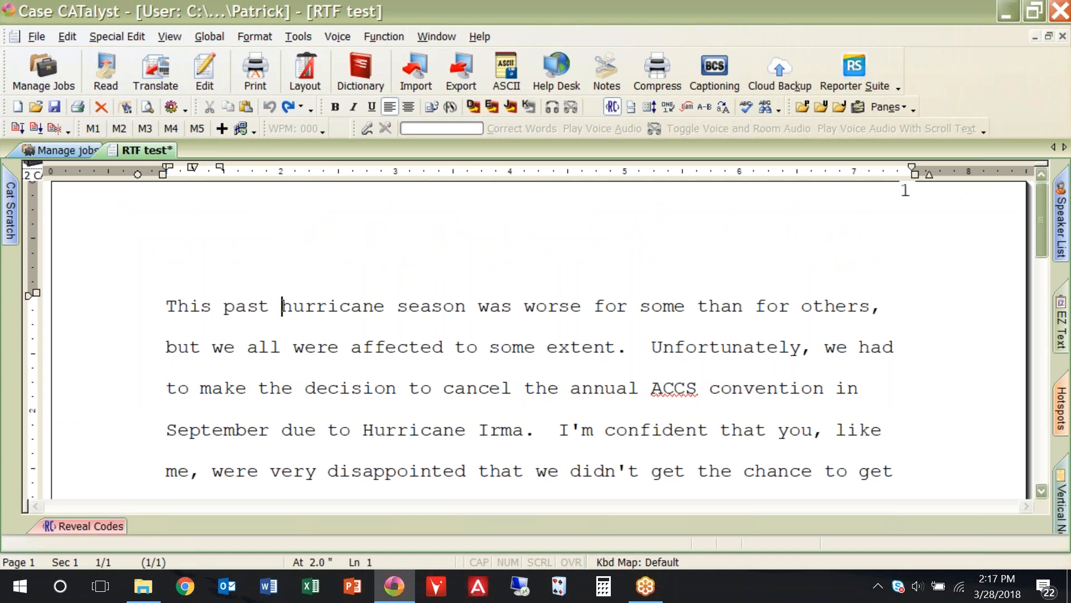
pyautogui.moveTo(77, 120)
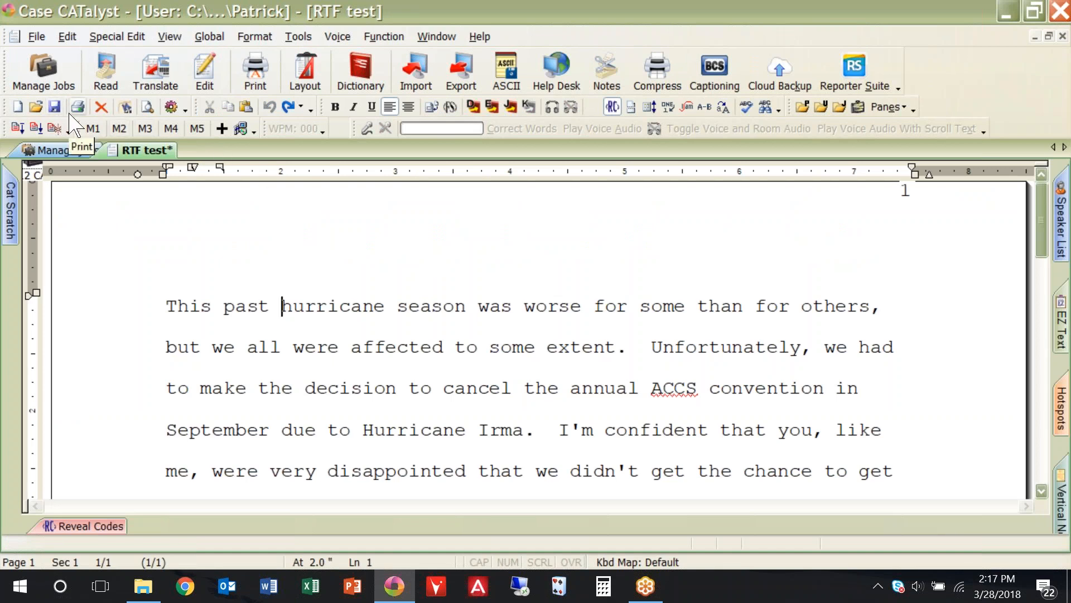
pyautogui.moveTo(436, 230)
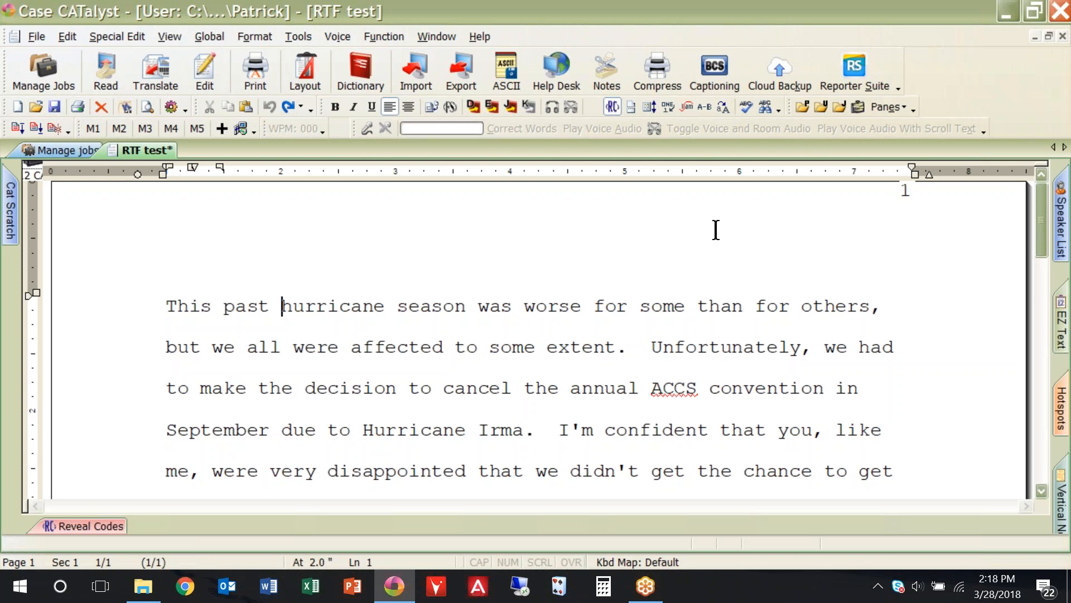
pyautogui.moveTo(775, 120)
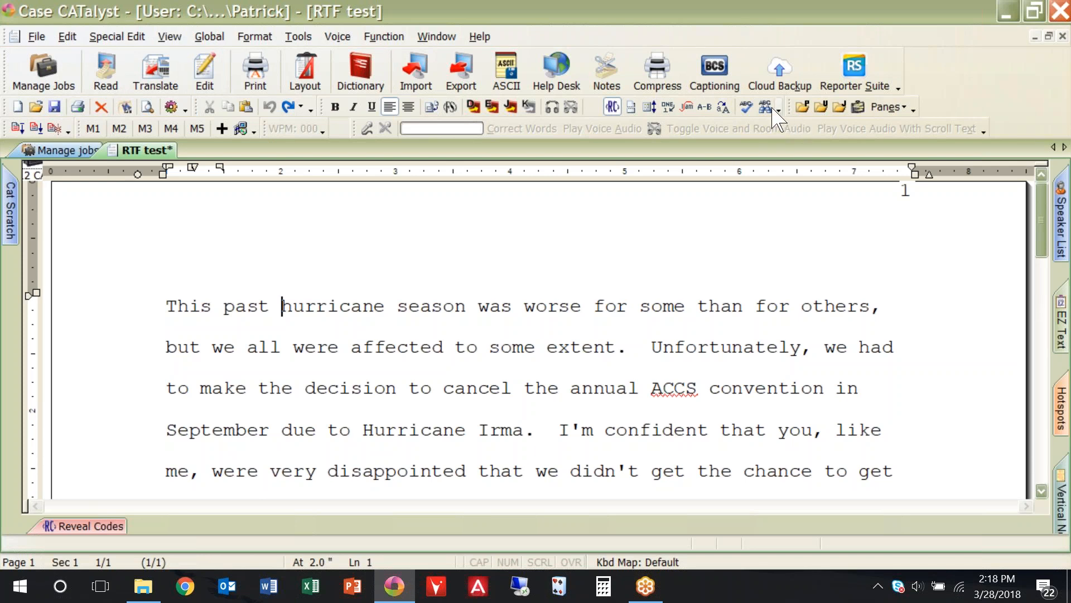
pyautogui.moveTo(779, 110)
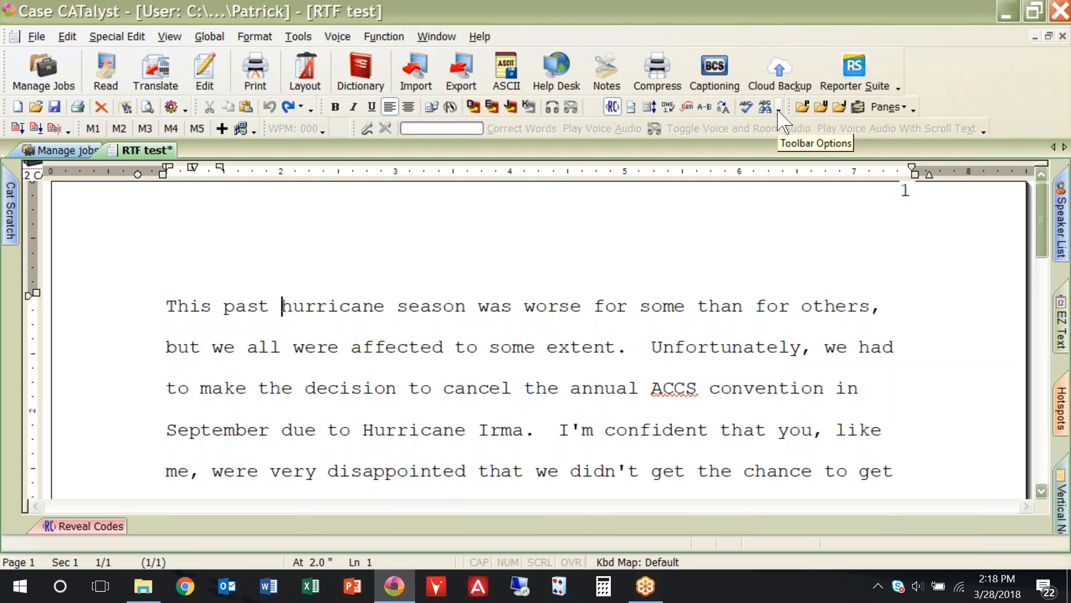
# Remove New from the Standard toolbar's button list while keeping Open on it
pyautogui.click(777, 107)
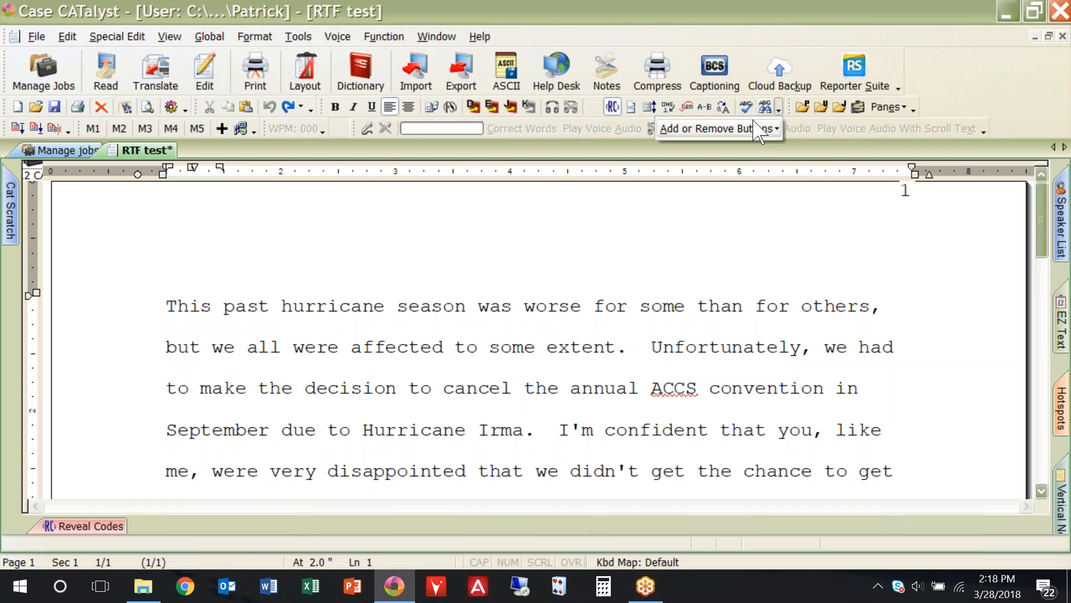
pyautogui.click(716, 129)
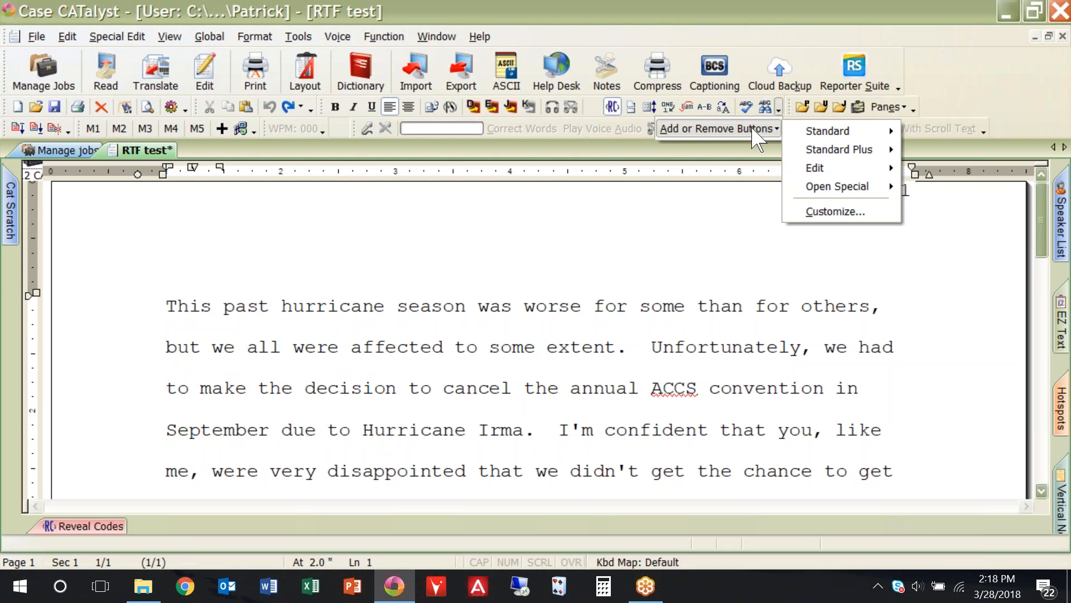
pyautogui.moveTo(839, 149)
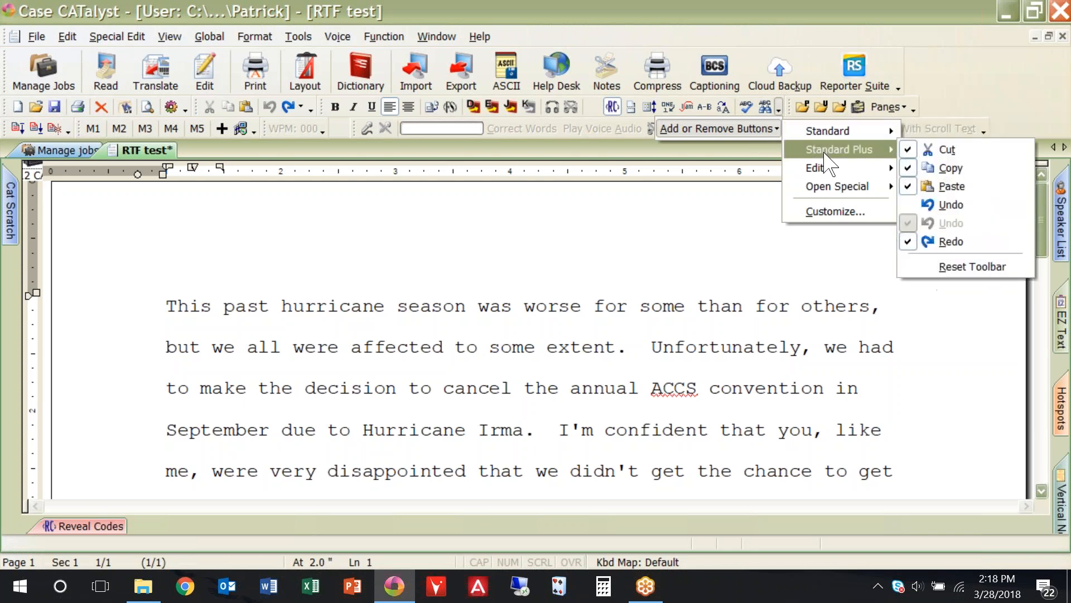
pyautogui.moveTo(835, 186)
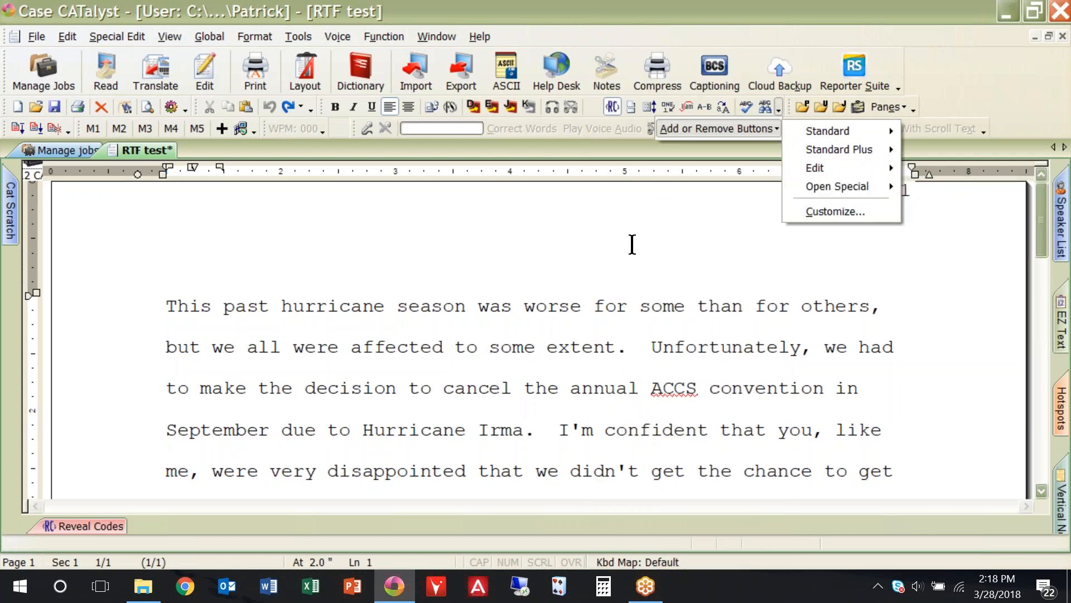
pyautogui.moveTo(209, 203)
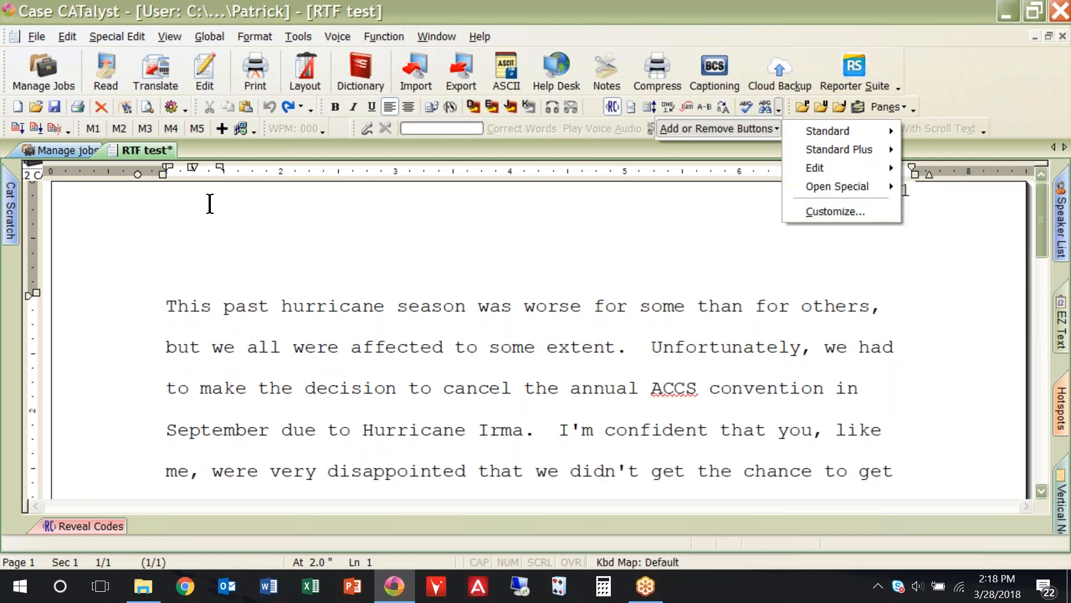
pyautogui.moveTo(55, 119)
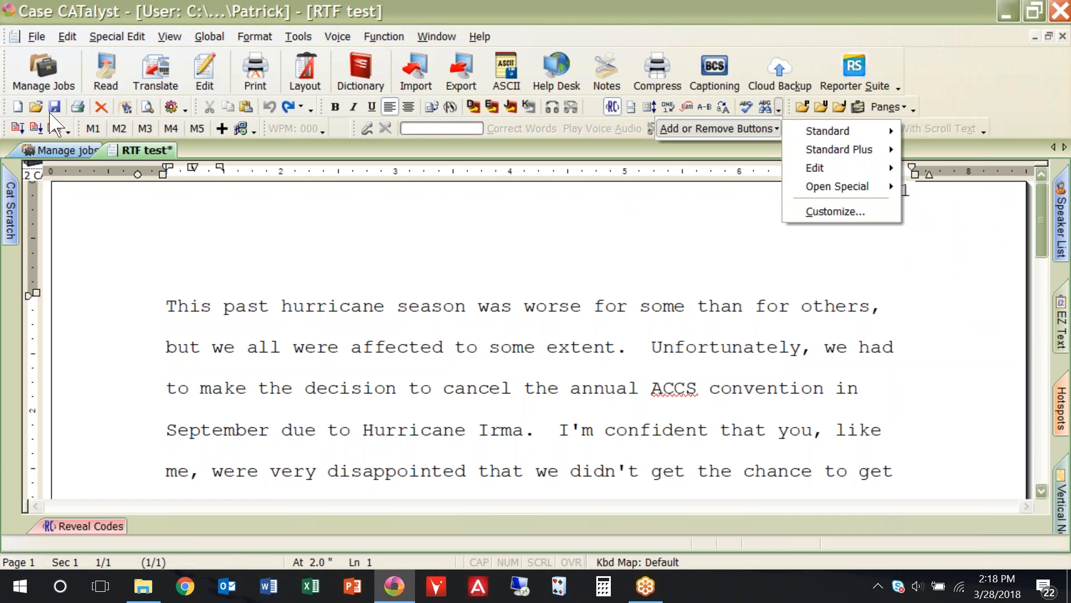
pyautogui.moveTo(194, 123)
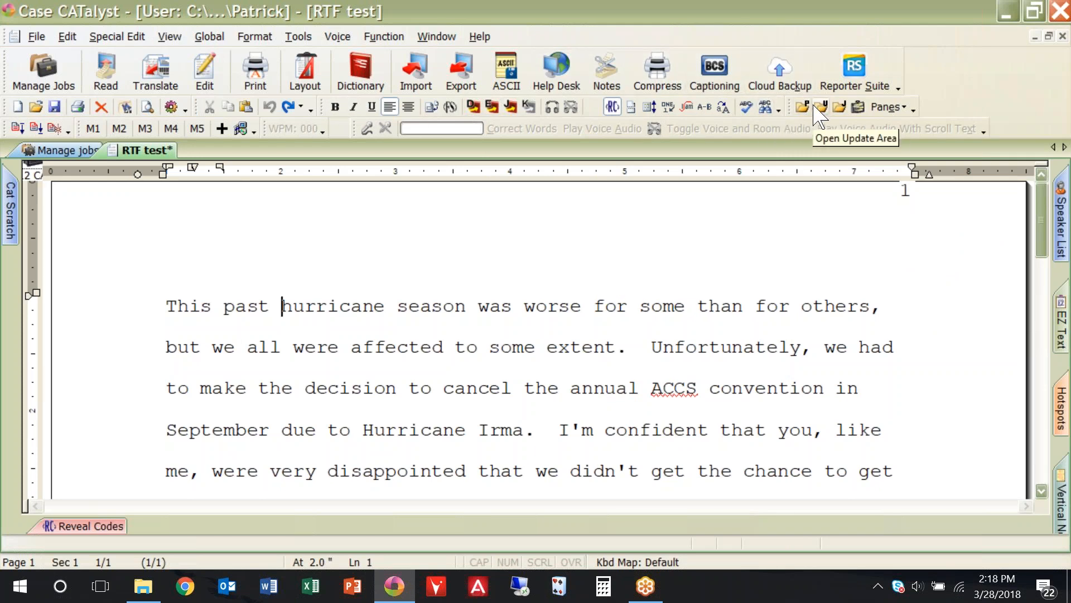
pyautogui.moveTo(818, 152)
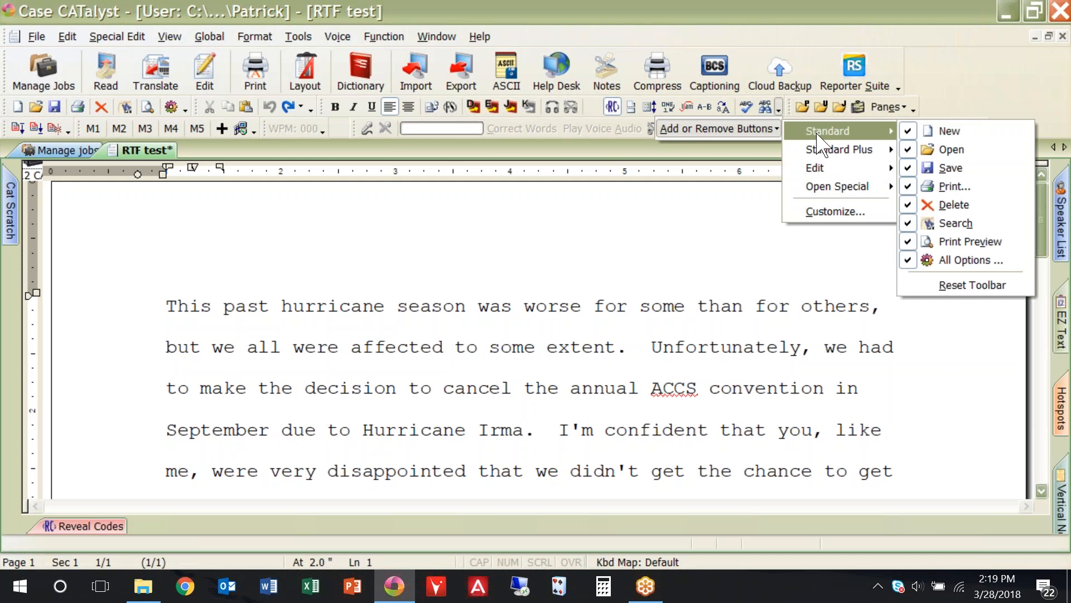
pyautogui.moveTo(953, 186)
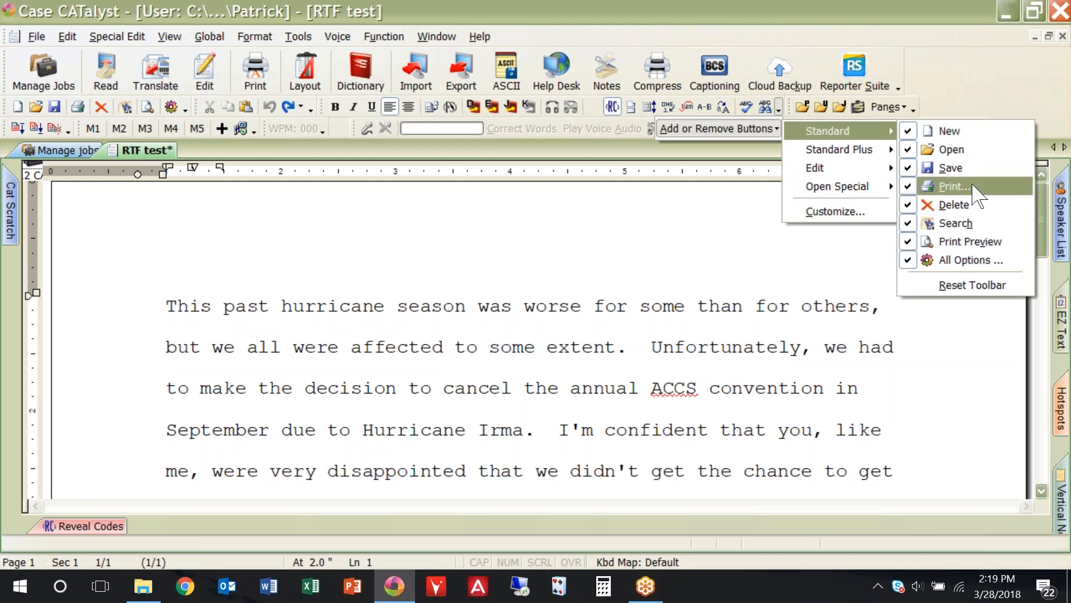
pyautogui.moveTo(950, 131)
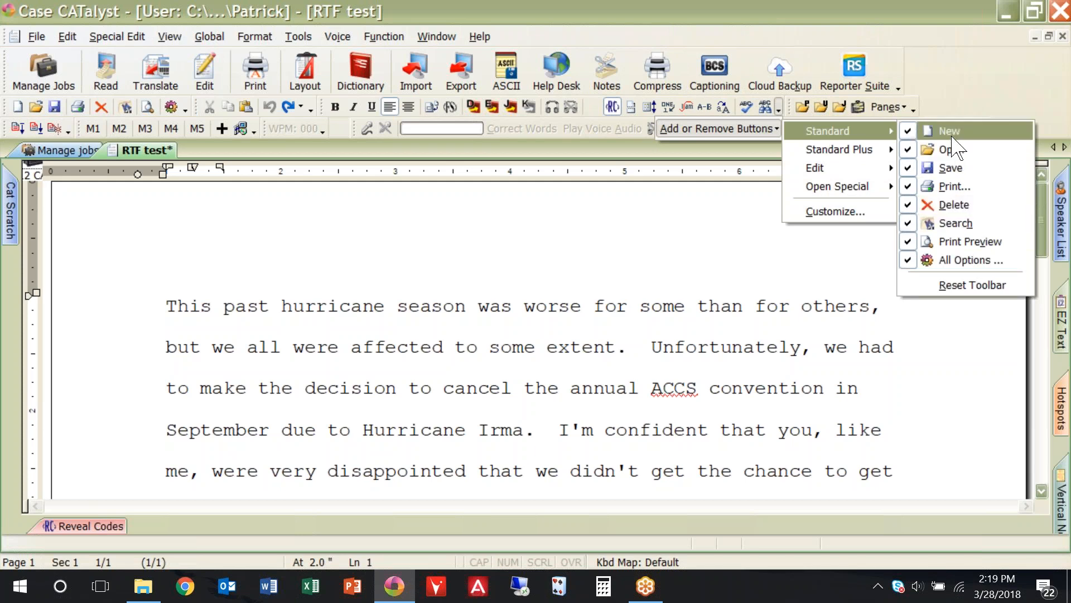
pyautogui.moveTo(949, 149)
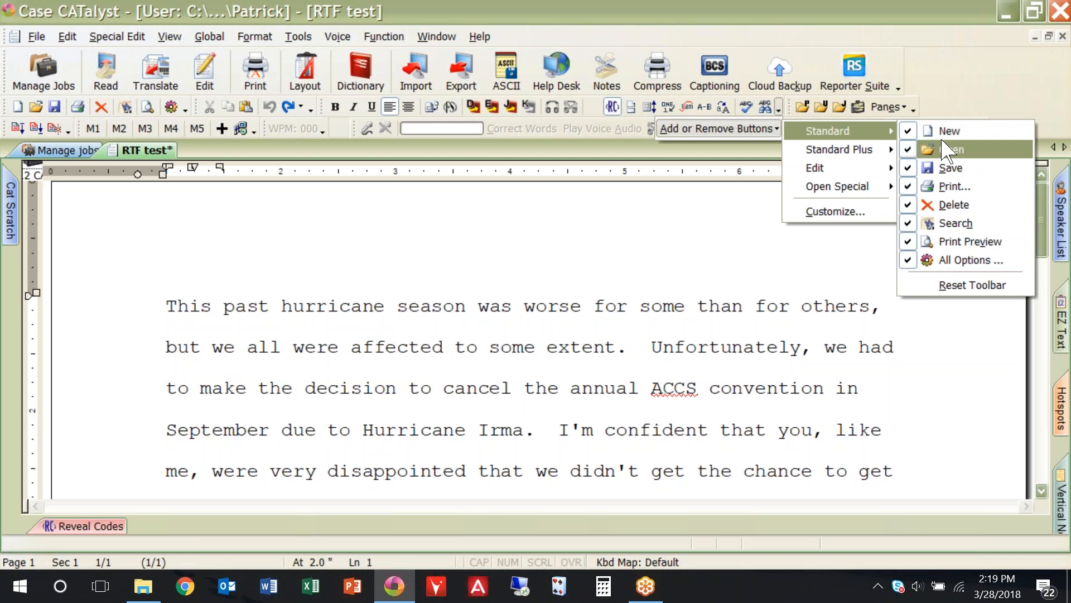
pyautogui.moveTo(276, 130)
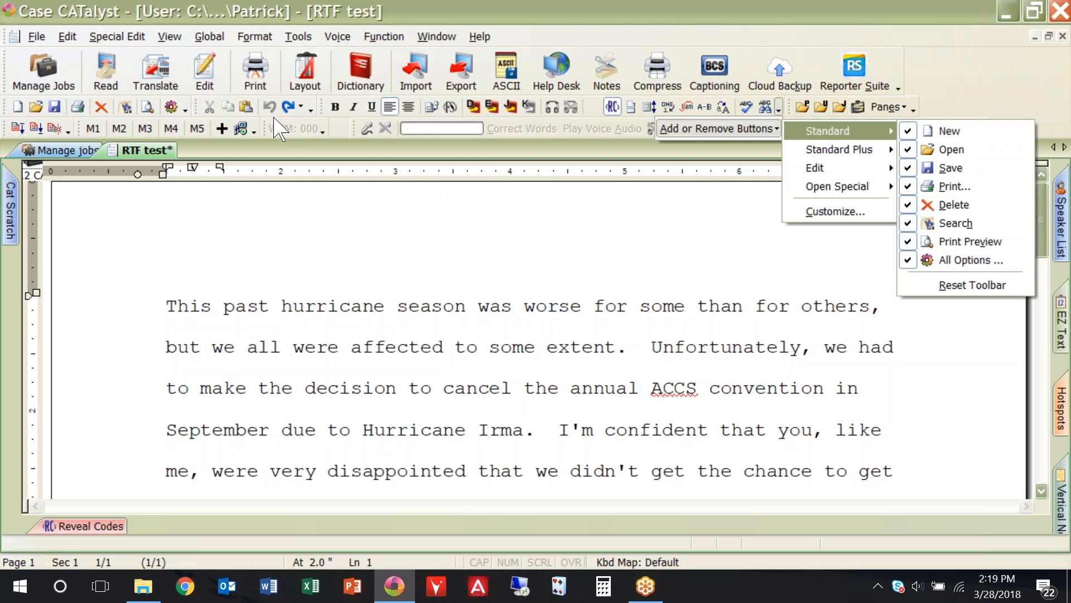
pyautogui.moveTo(34, 126)
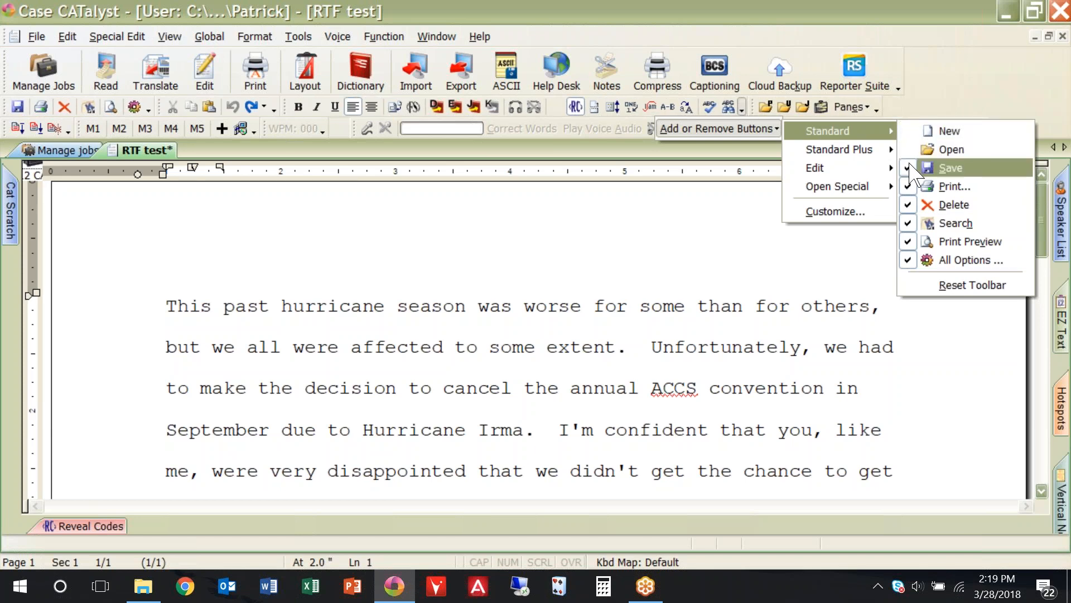
pyautogui.click(950, 167)
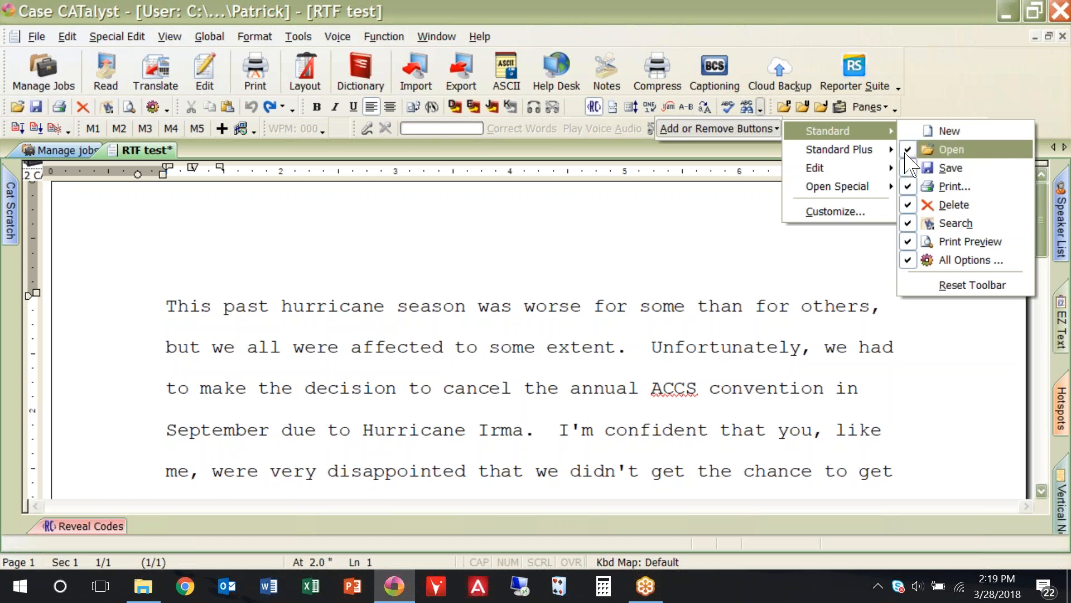
pyautogui.moveTo(839, 148)
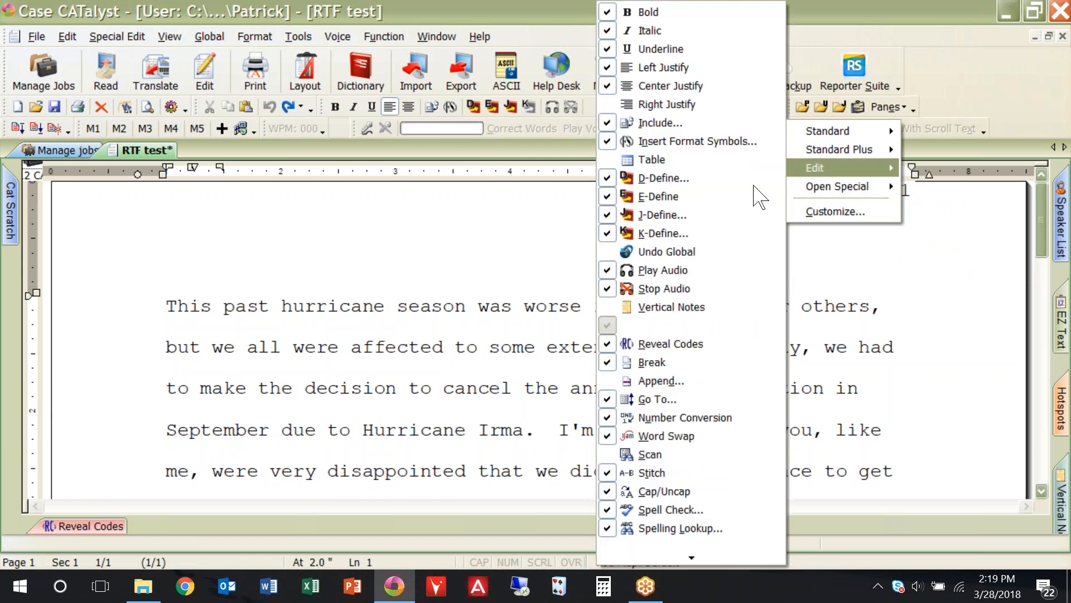
pyautogui.moveTo(672, 86)
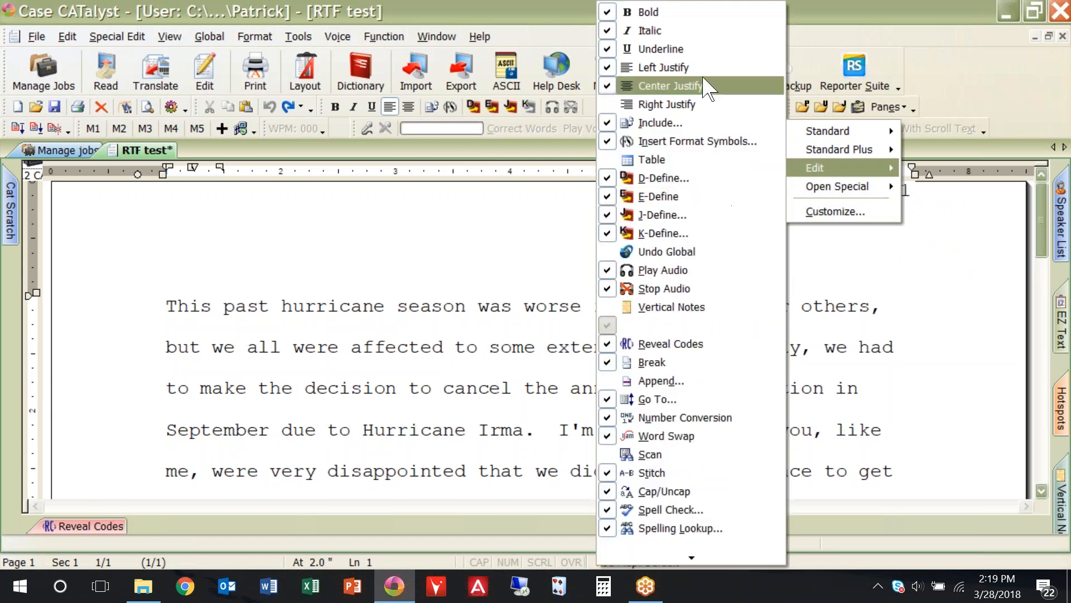
pyautogui.moveTo(661, 67)
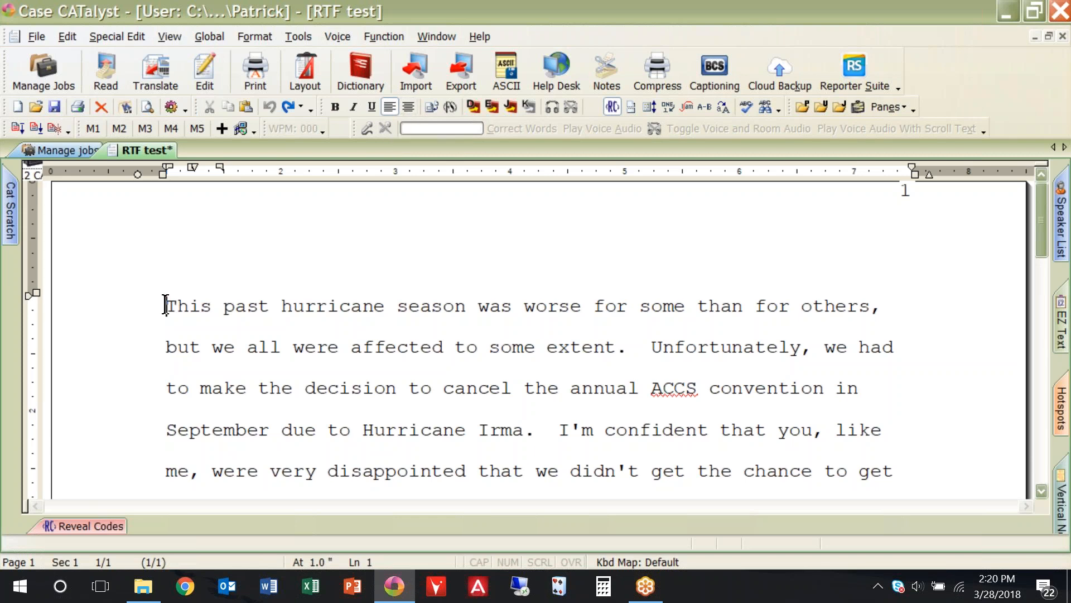
pyautogui.moveTo(408, 107)
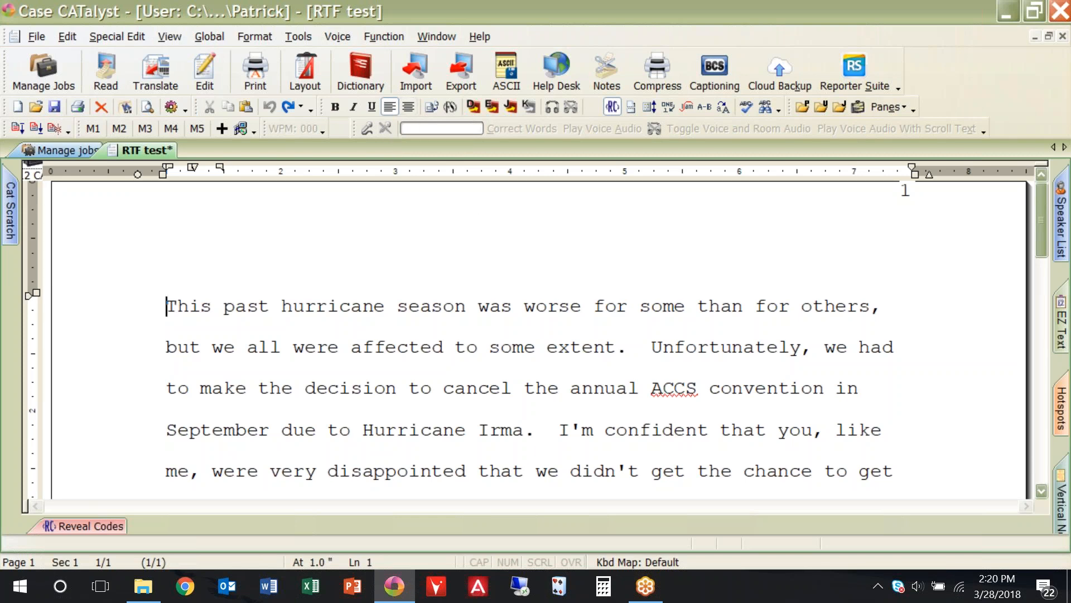
pyautogui.moveTo(779, 107)
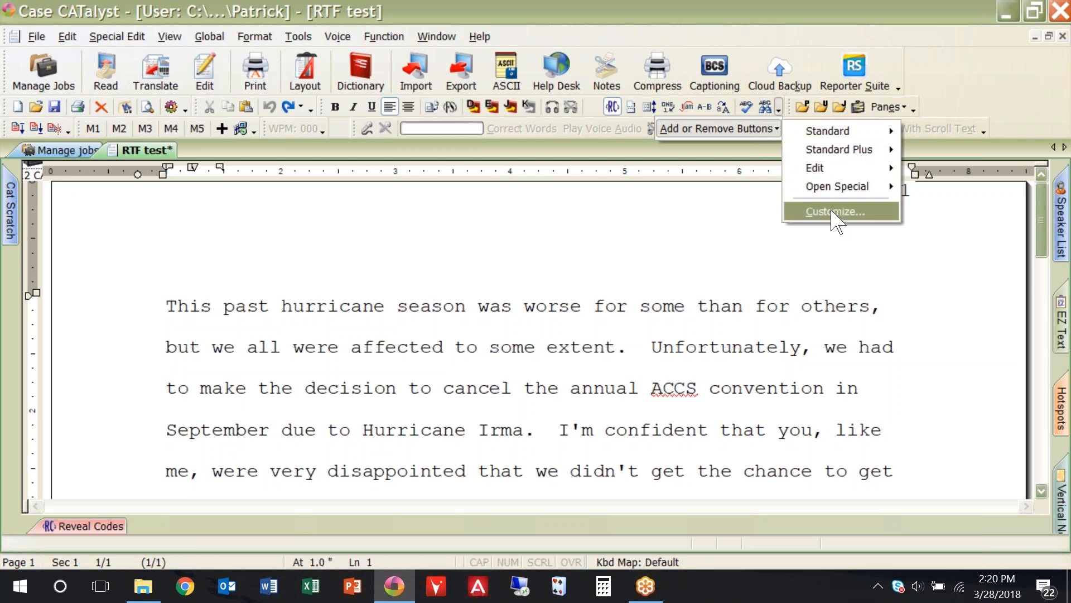
# Bring up the Customize dialog listing the available toolbars
pyautogui.click(835, 210)
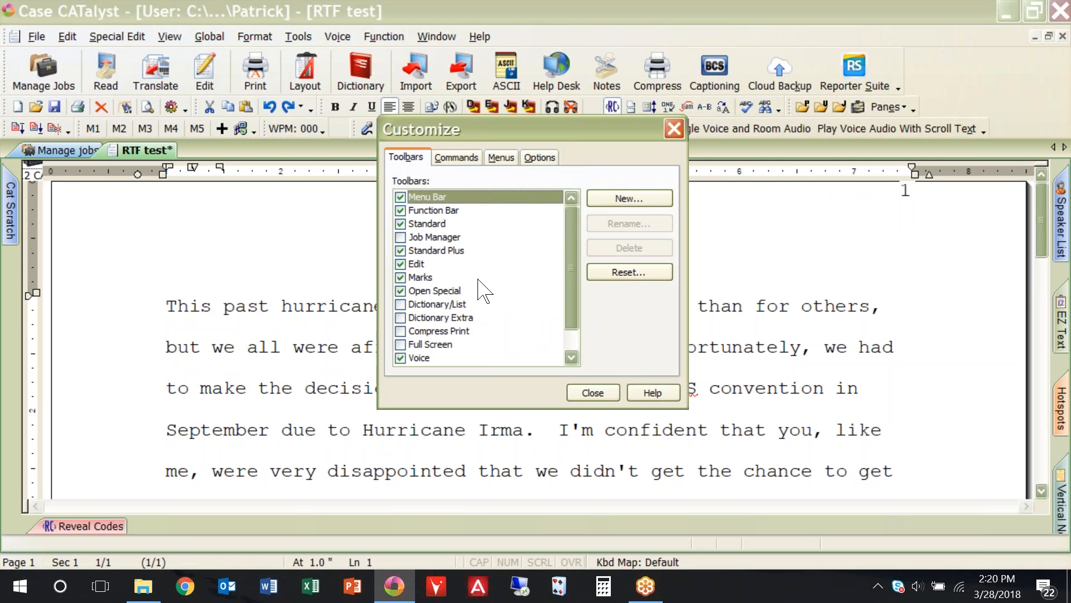
pyautogui.moveTo(504, 258)
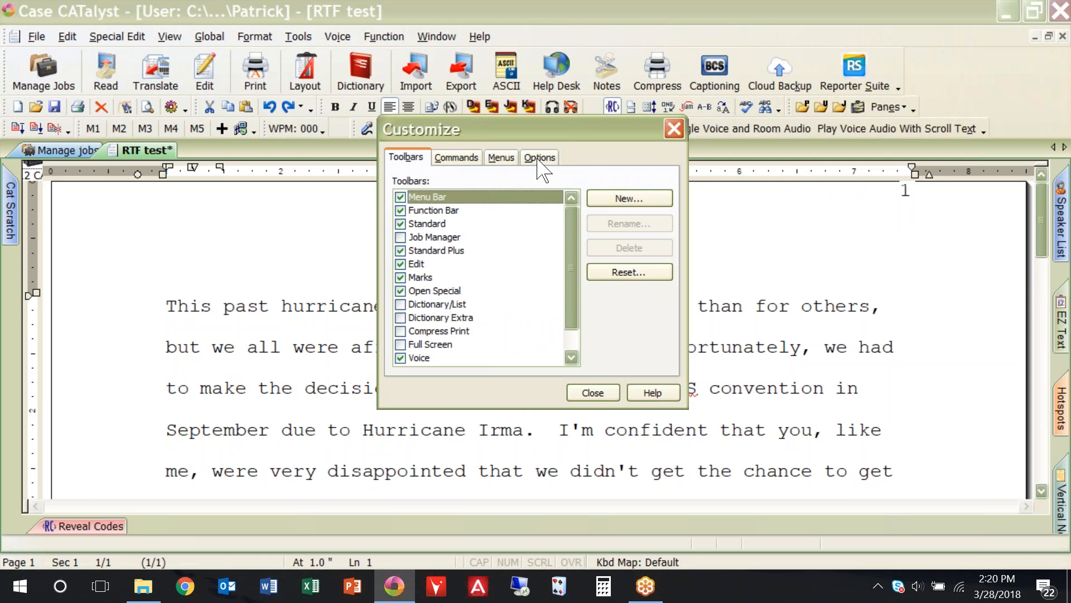
# Try large icons on all toolbars, then restore small icons with a large Function Bar
pyautogui.click(539, 156)
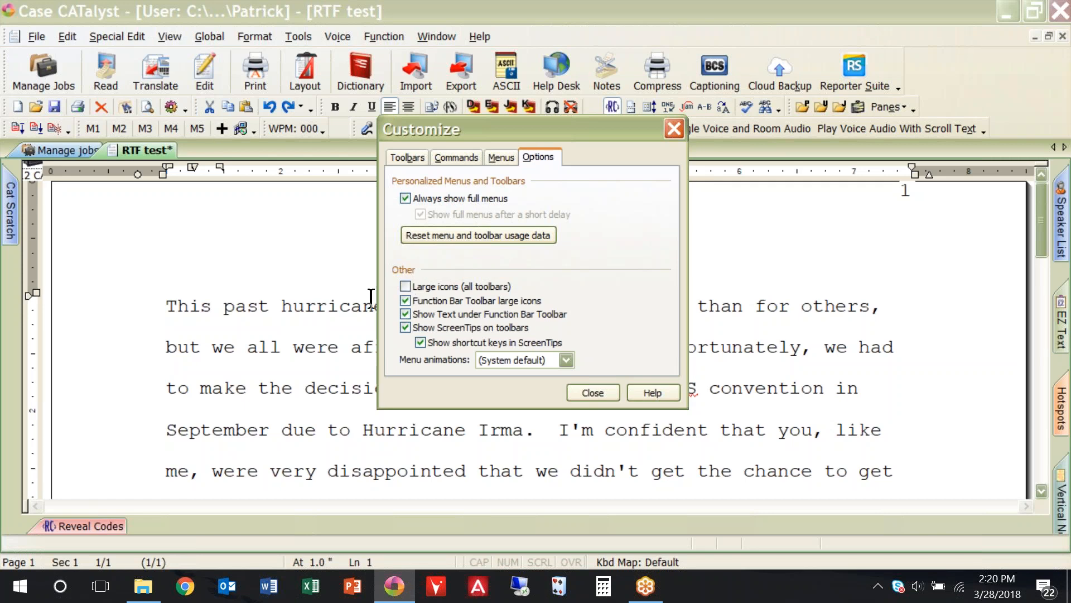
pyautogui.click(405, 285)
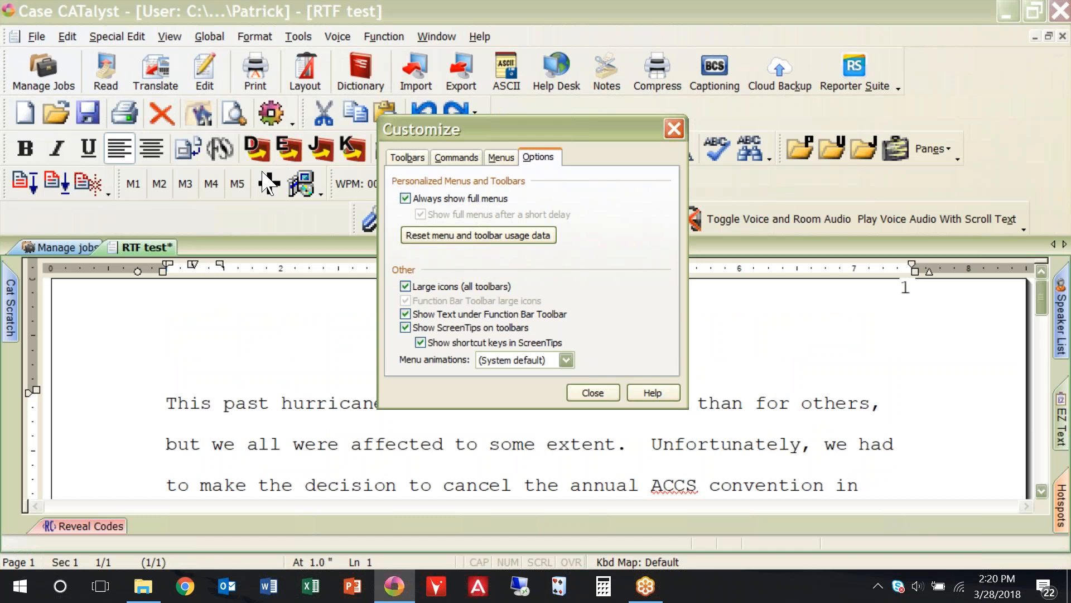
pyautogui.click(404, 285)
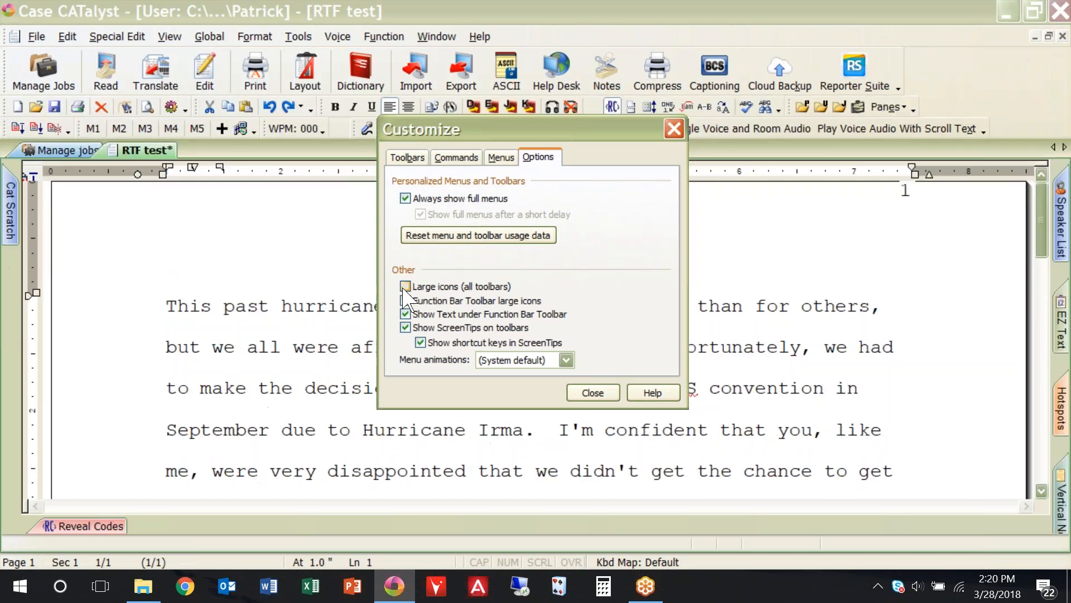
pyautogui.click(405, 287)
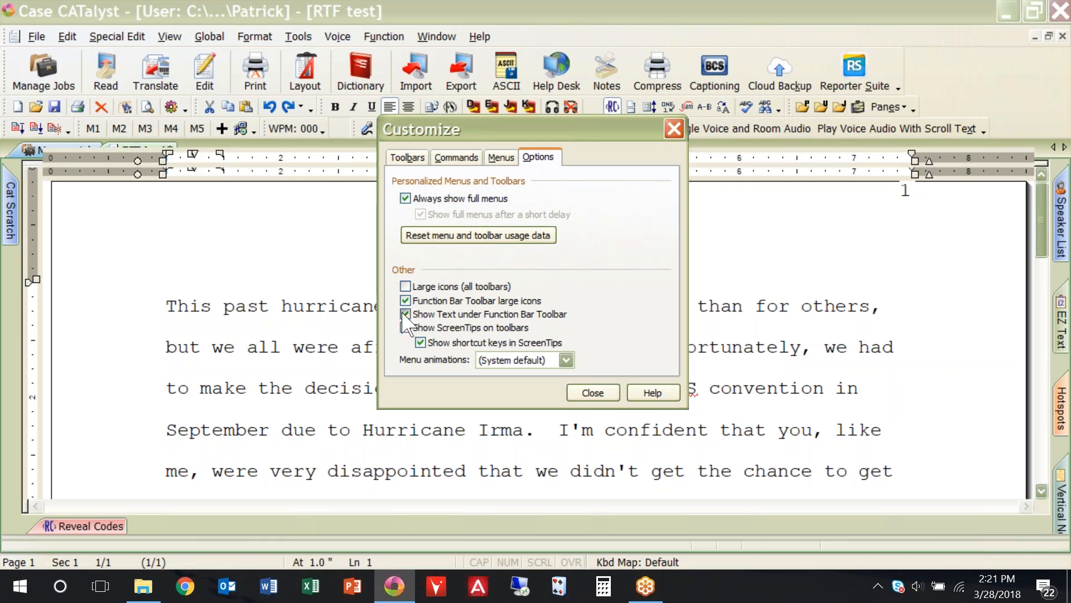
# Toggle the Function Bar text labels off and back on, then close Customize
pyautogui.click(405, 314)
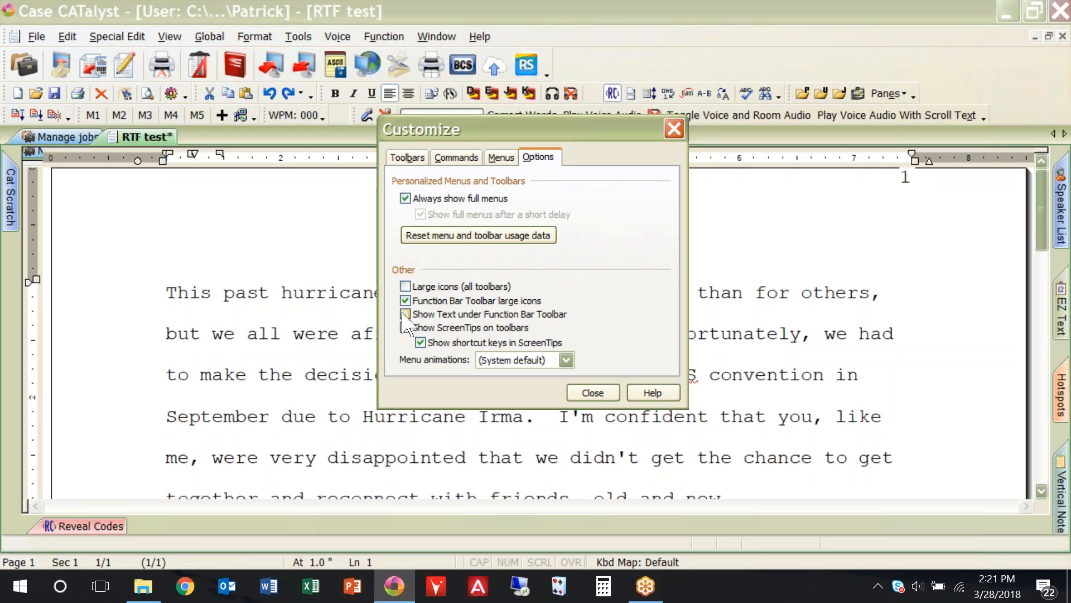
pyautogui.click(405, 313)
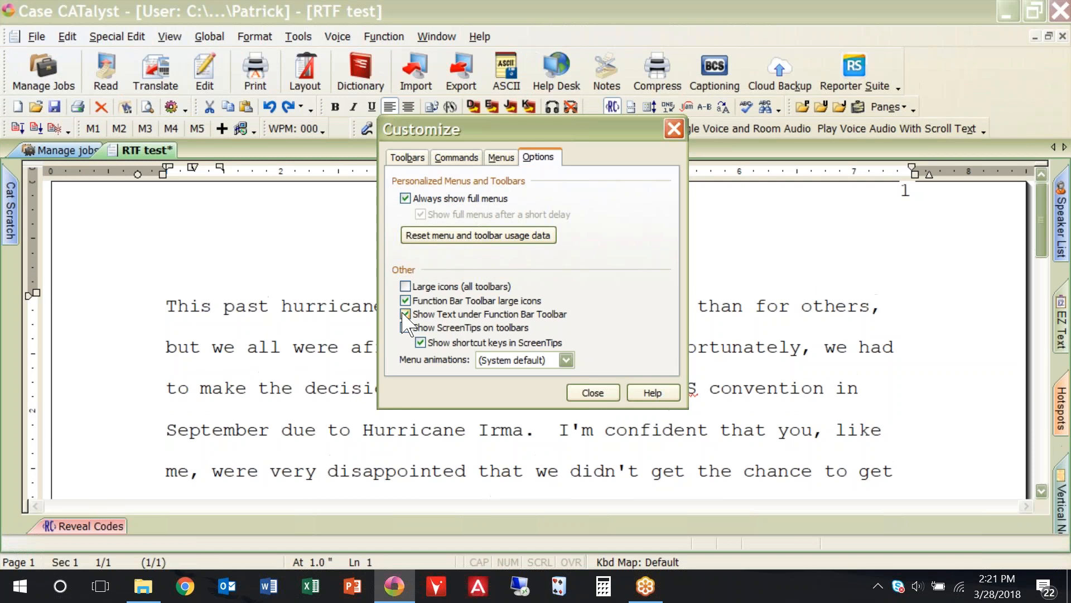
pyautogui.click(405, 327)
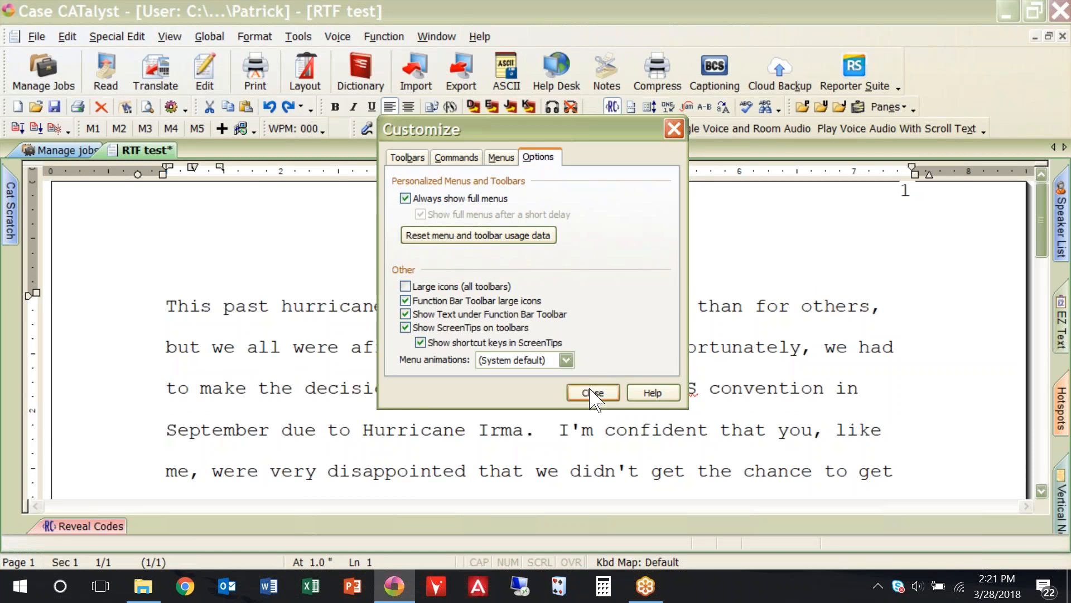
pyautogui.click(592, 392)
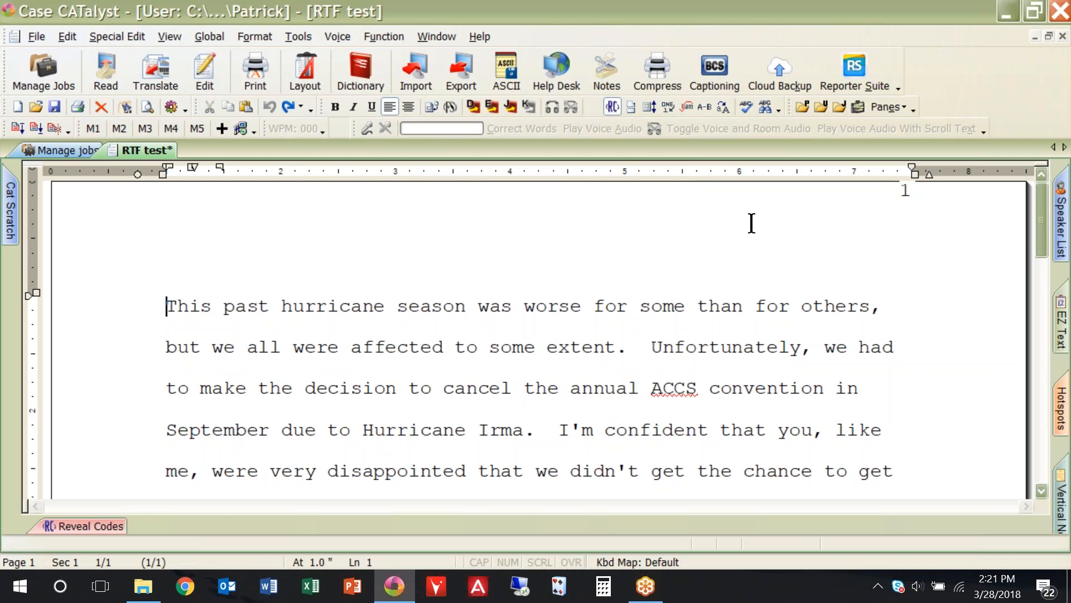
pyautogui.moveTo(713, 71)
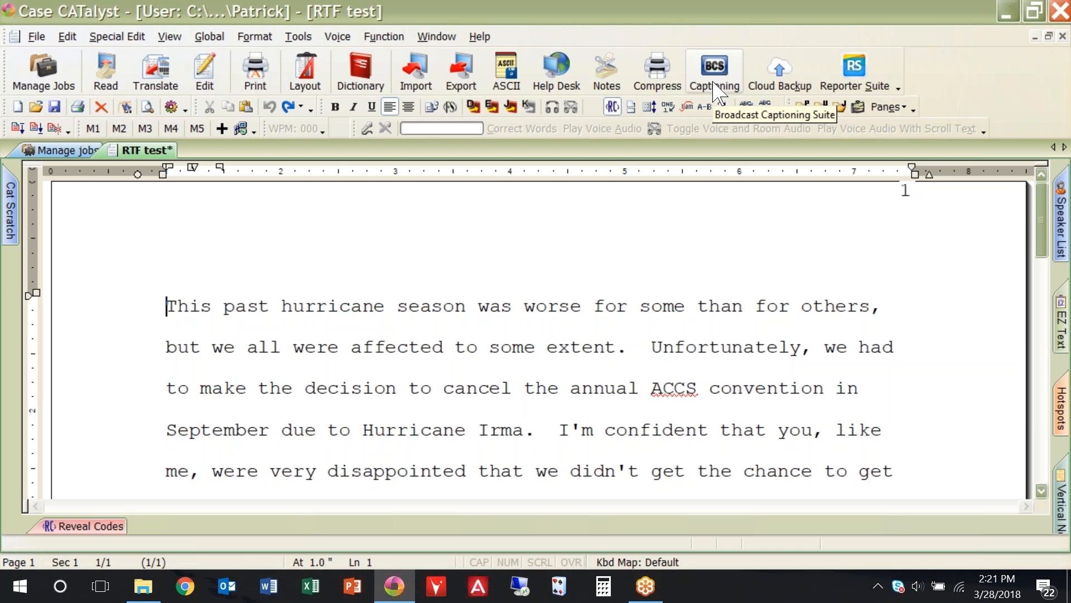
pyautogui.moveTo(412, 416)
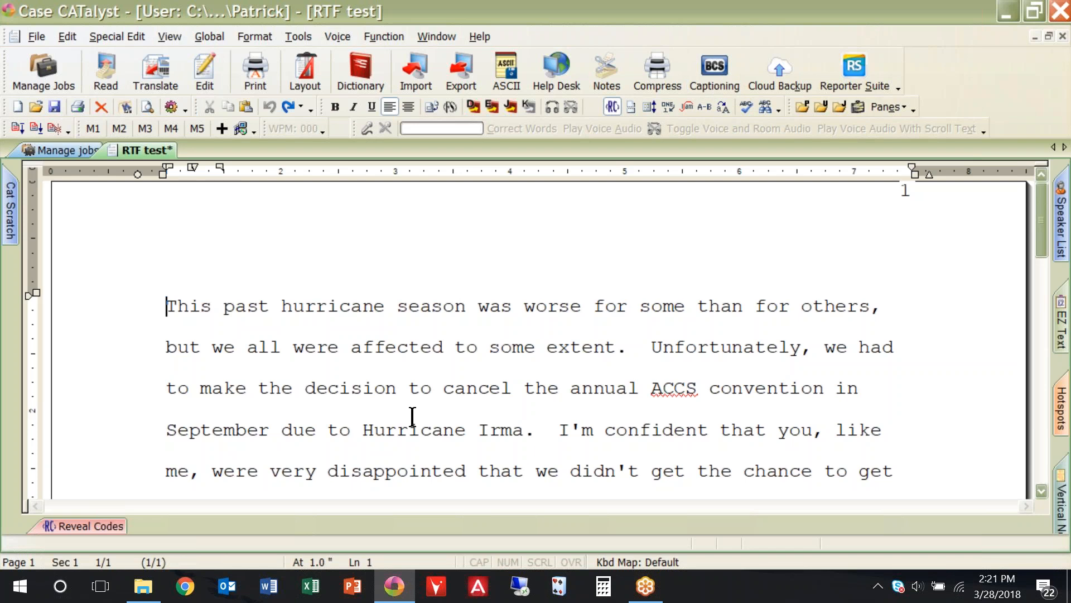
pyautogui.click(417, 306)
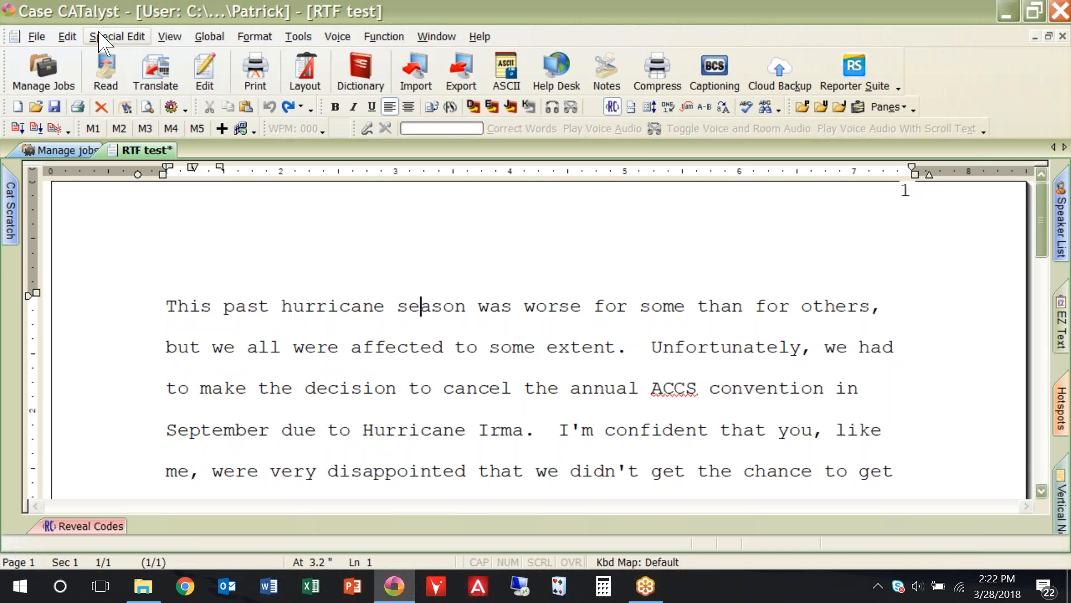
pyautogui.click(116, 36)
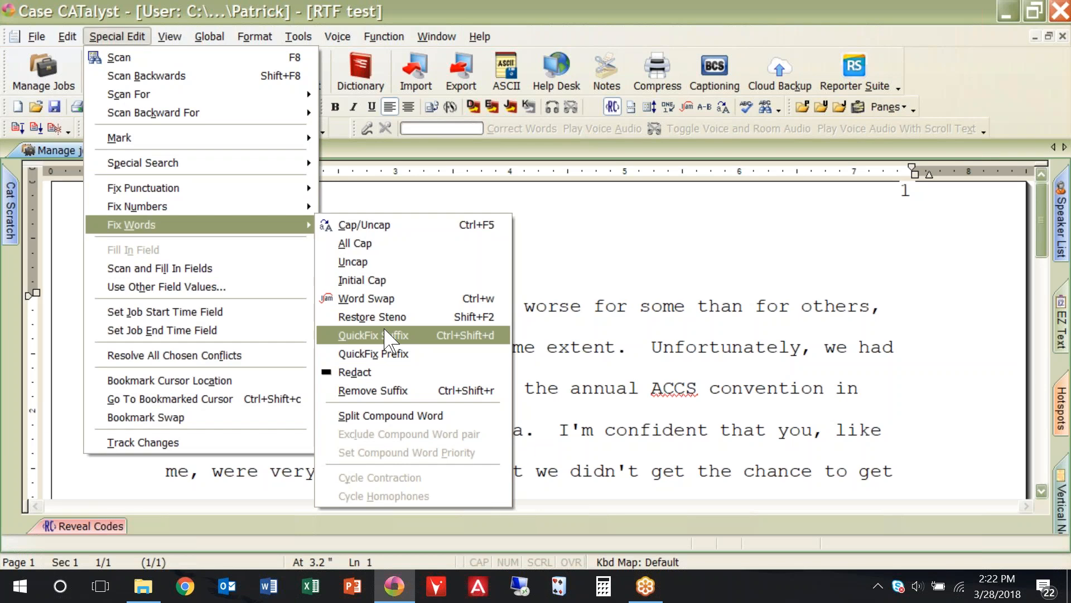
pyautogui.click(373, 335)
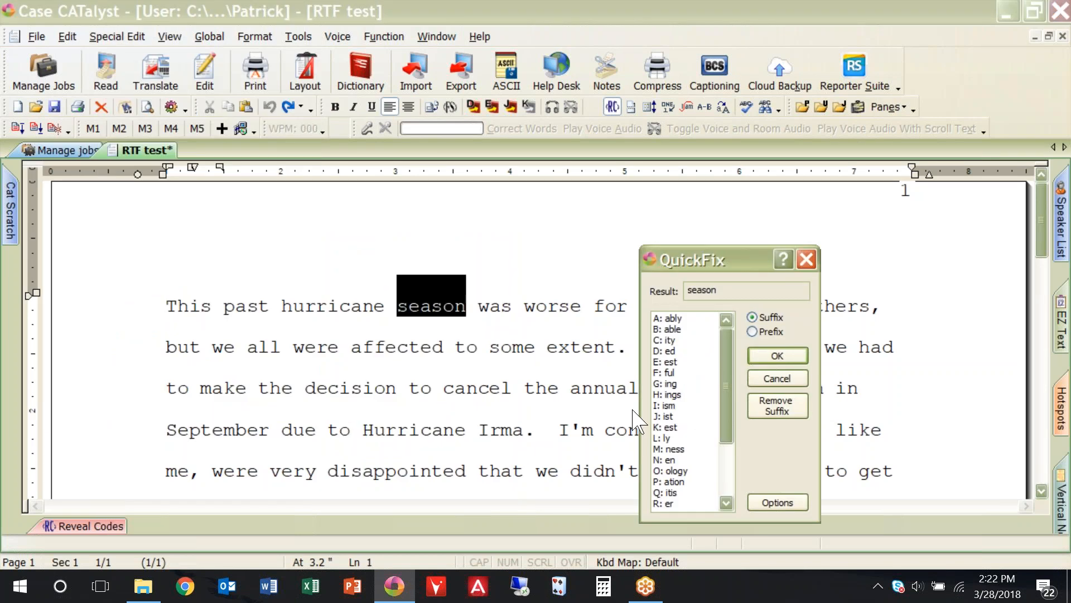
pyautogui.moveTo(713, 350)
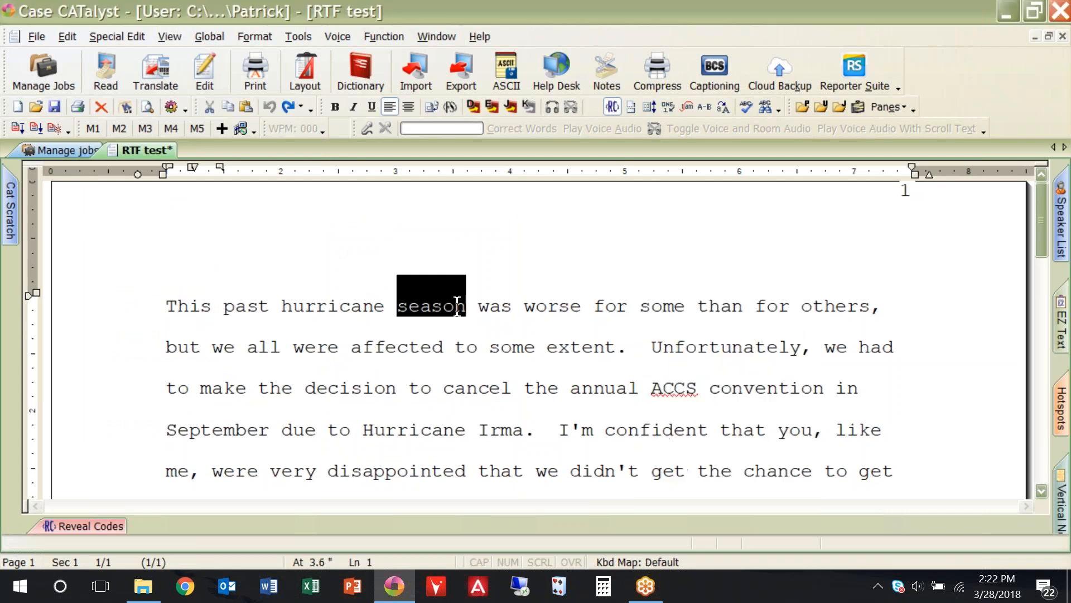
pyautogui.click(427, 306)
pyautogui.write('able')
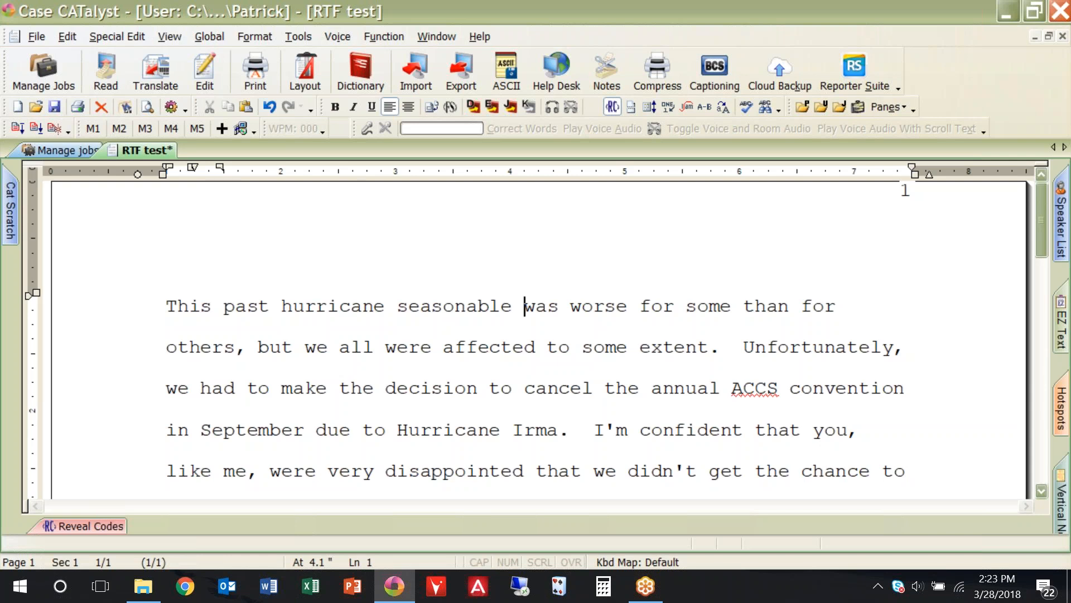
pyautogui.moveTo(501, 299)
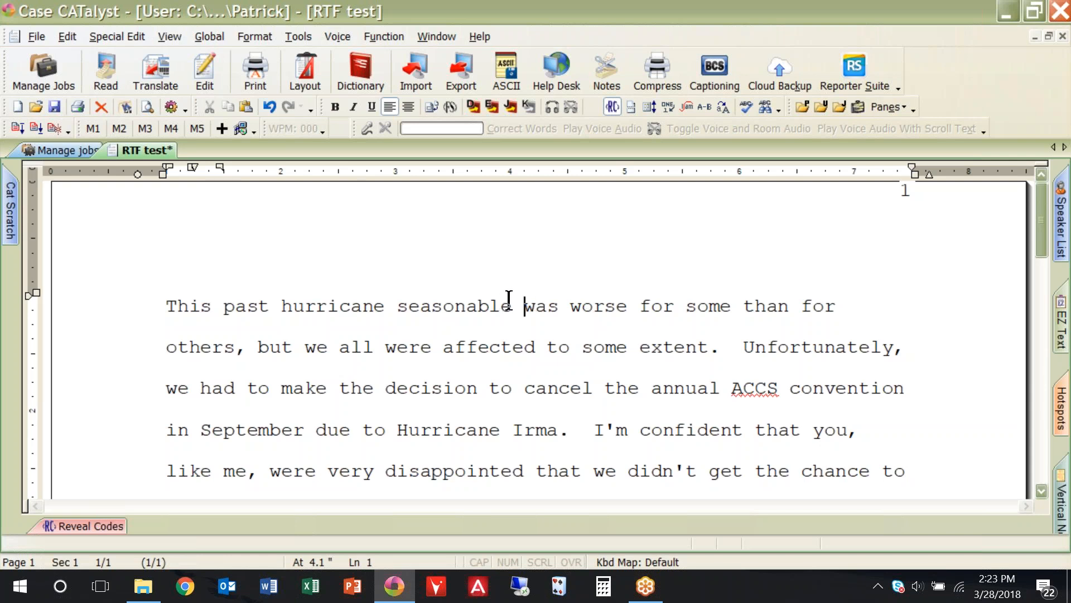
pyautogui.doubleClick(444, 305)
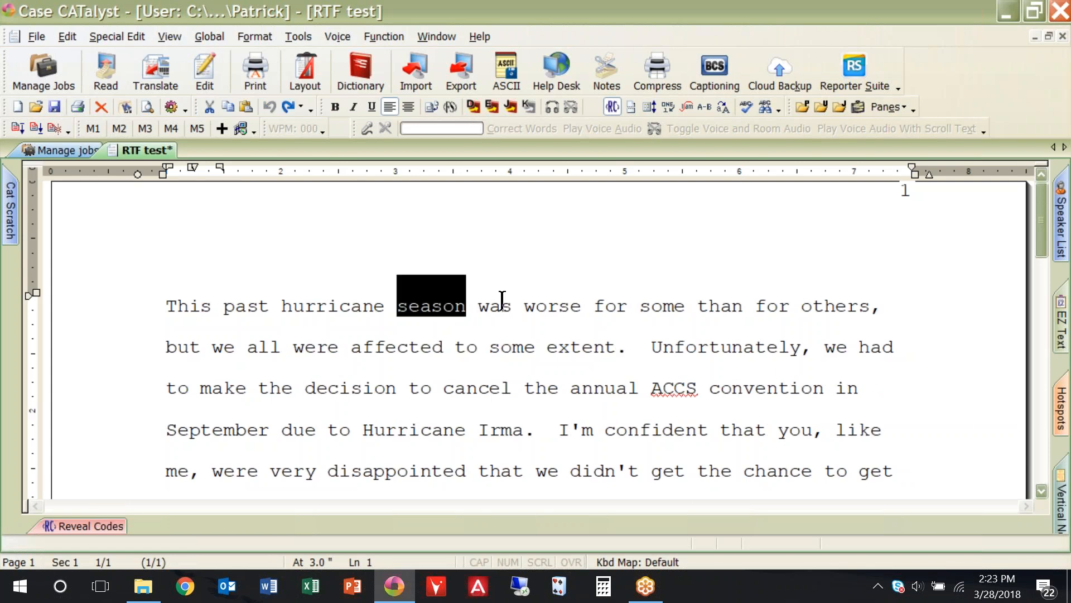
pyautogui.click(476, 306)
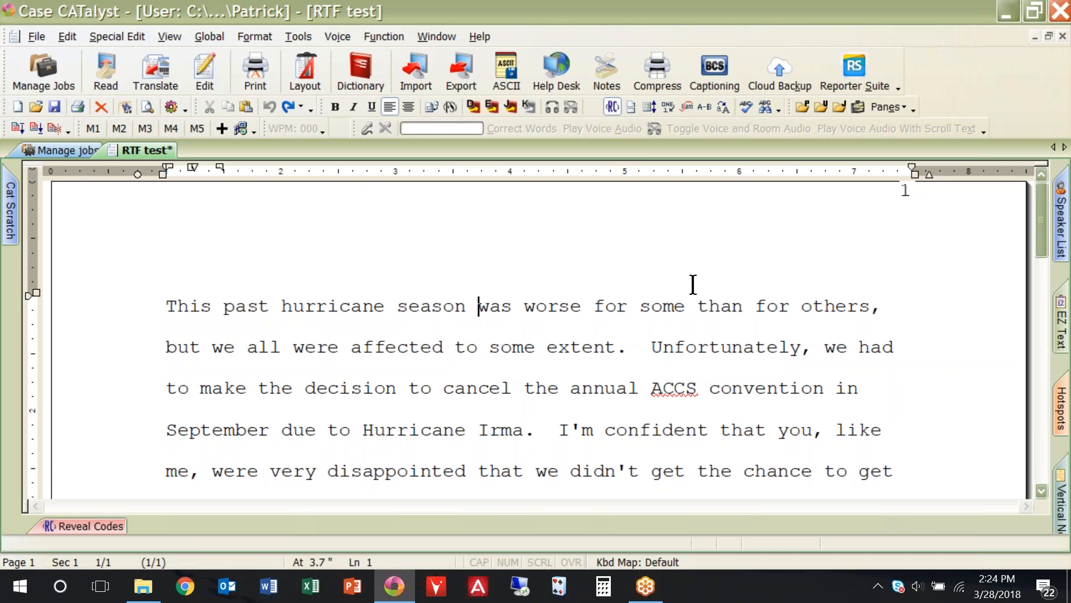
pyautogui.moveTo(715, 273)
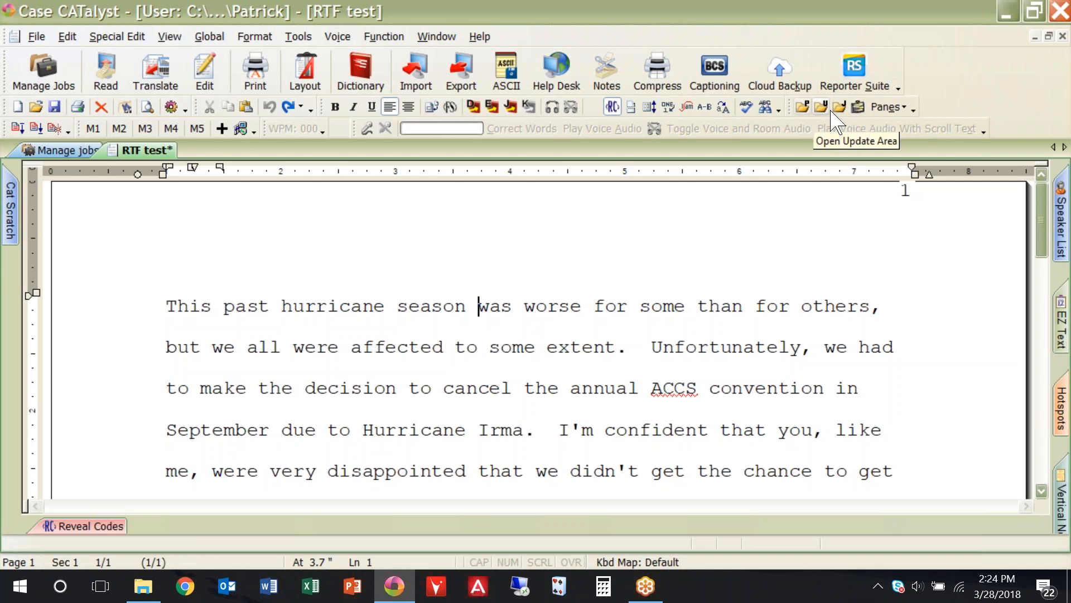
pyautogui.moveTo(909, 115)
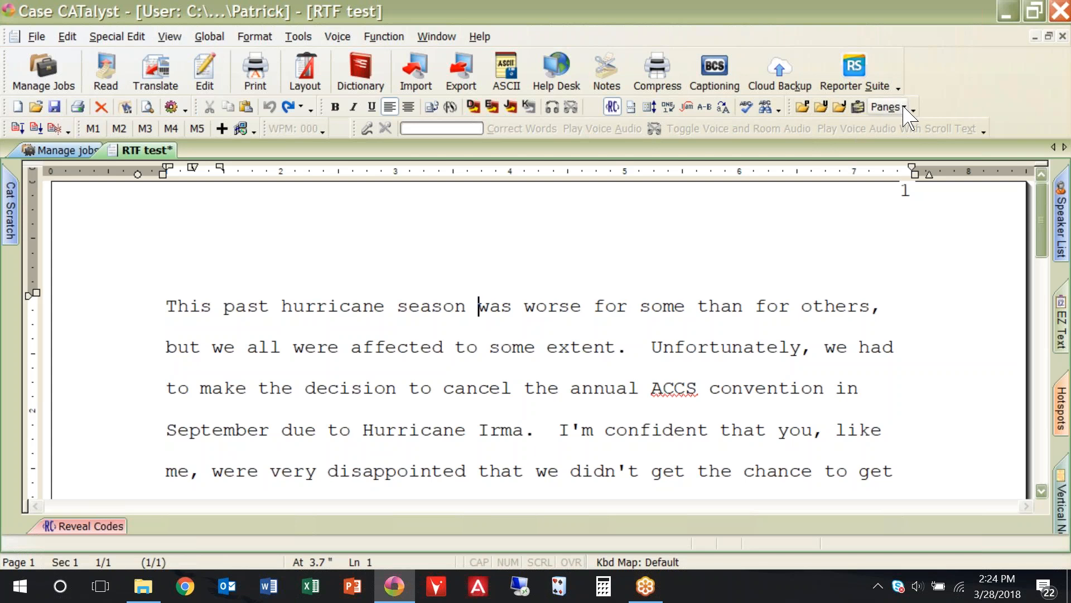
pyautogui.click(888, 107)
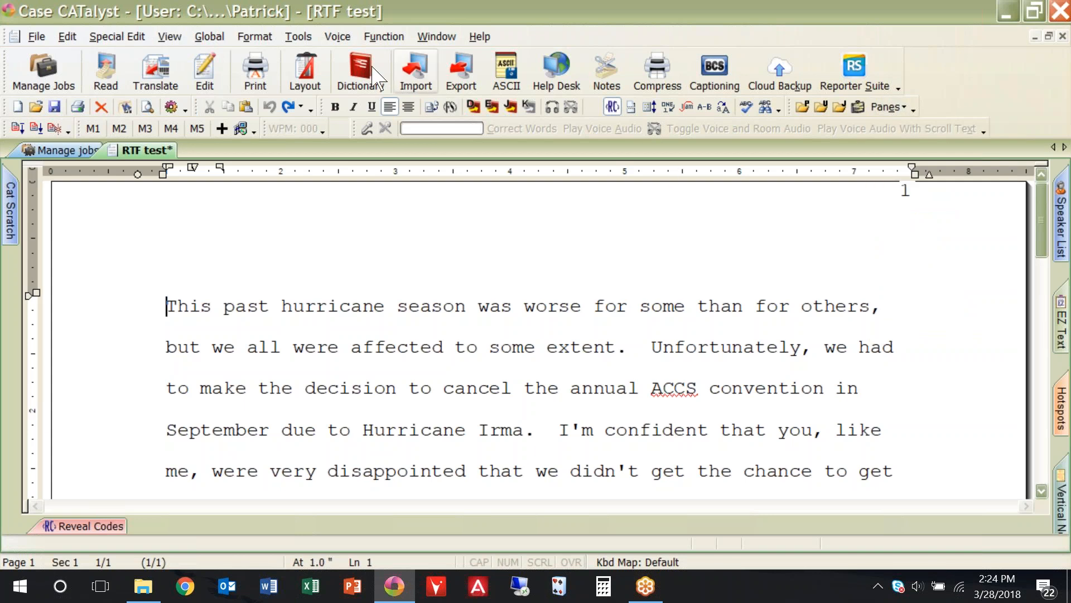
pyautogui.click(116, 35)
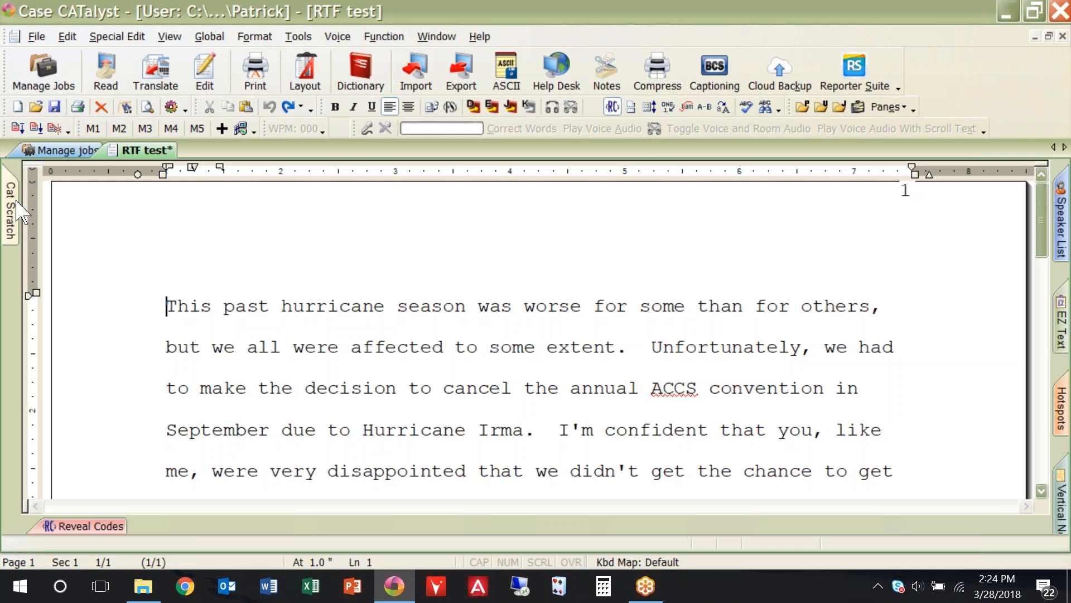
pyautogui.click(11, 212)
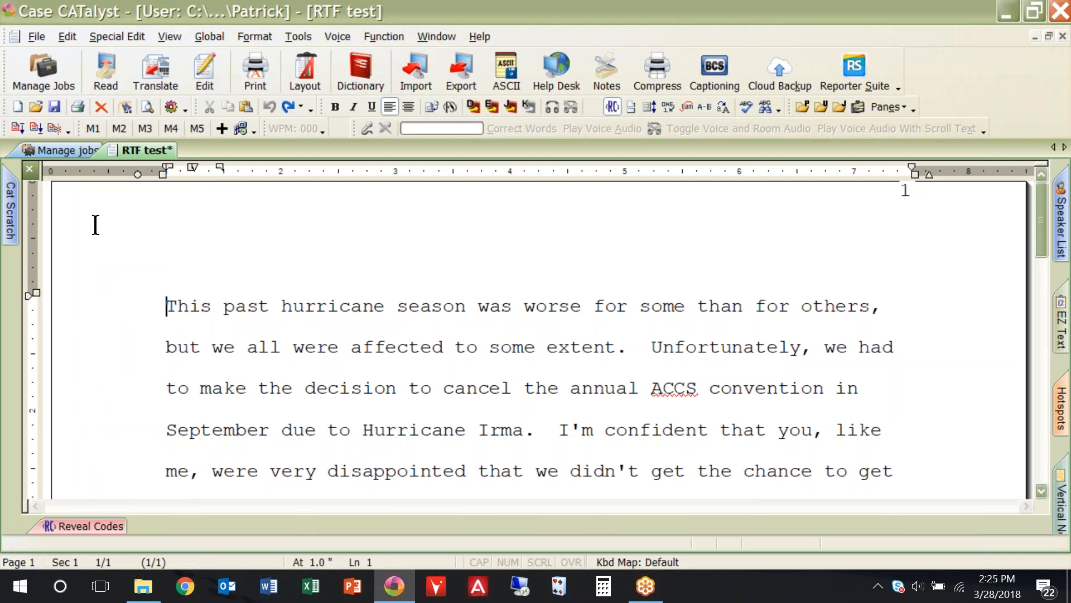
# Show the Cat Scratch pane and set it to auto-hide as a side tab
pyautogui.click(10, 208)
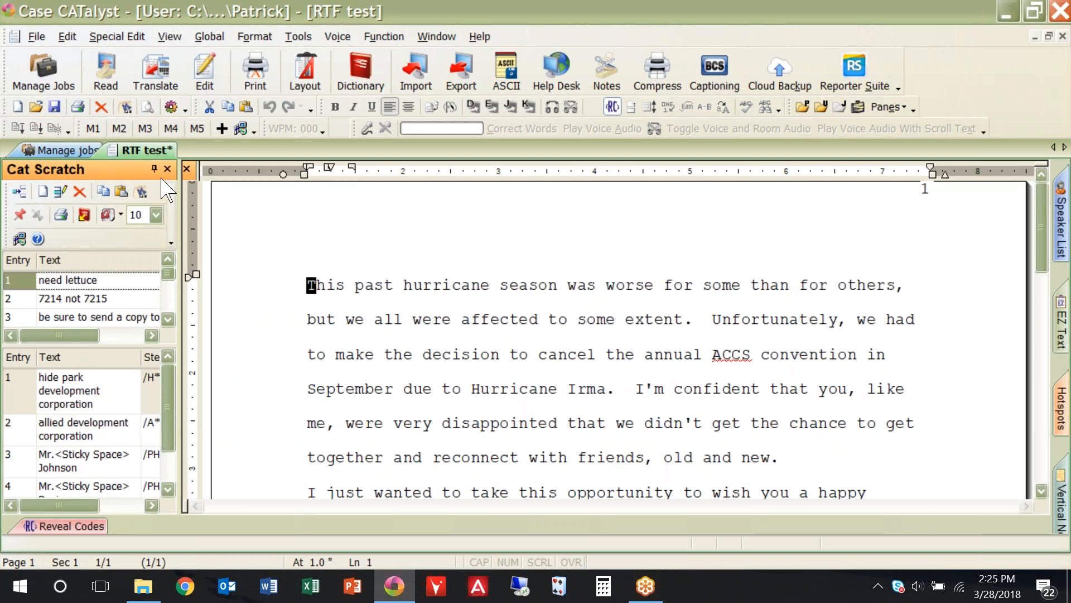
pyautogui.moveTo(154, 170)
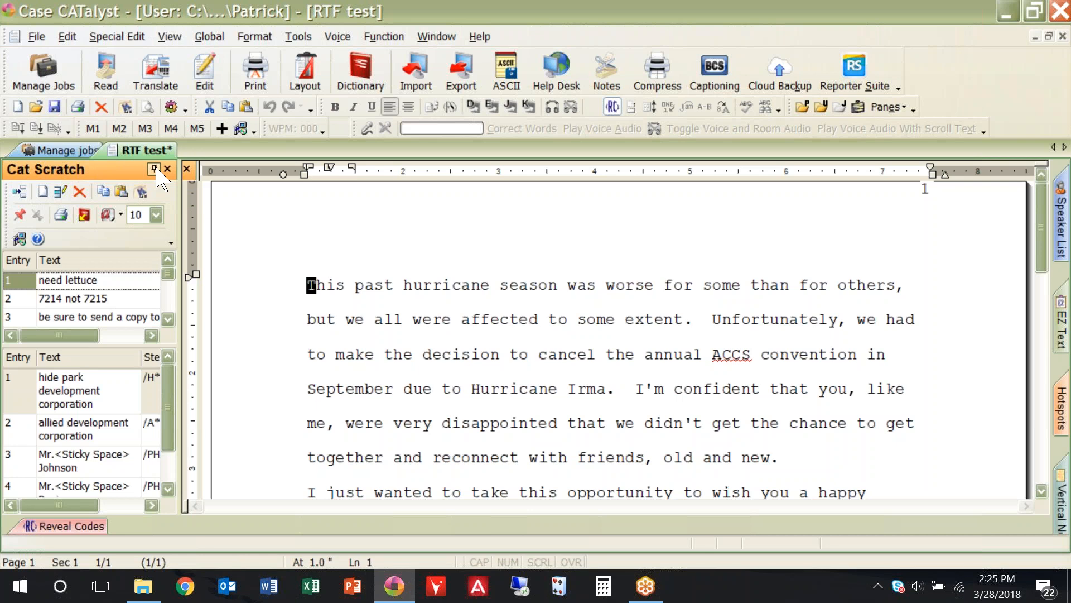
pyautogui.click(155, 169)
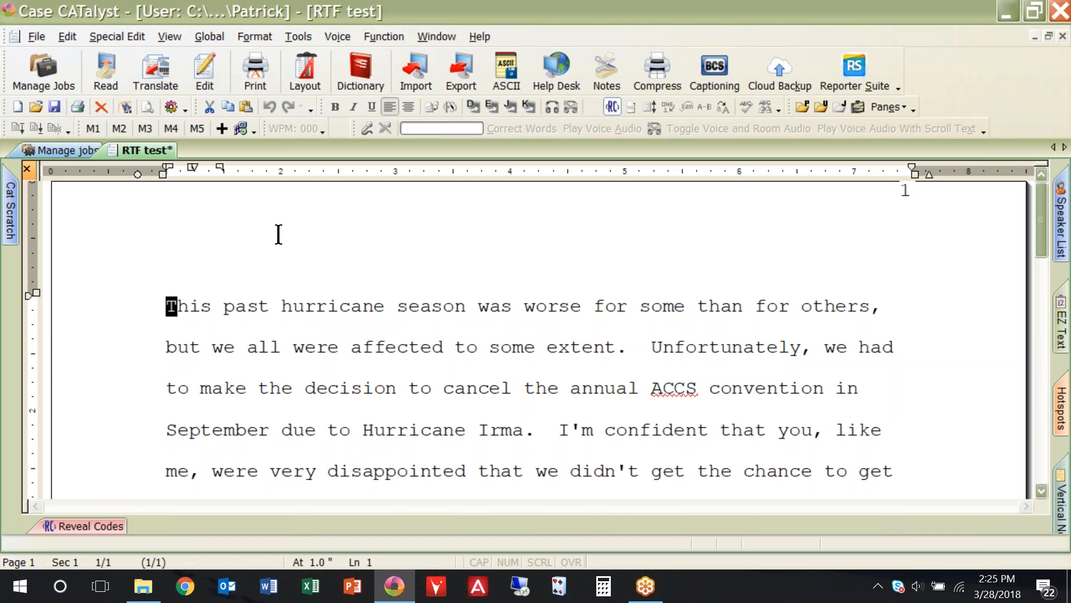
pyautogui.moveTo(27, 225)
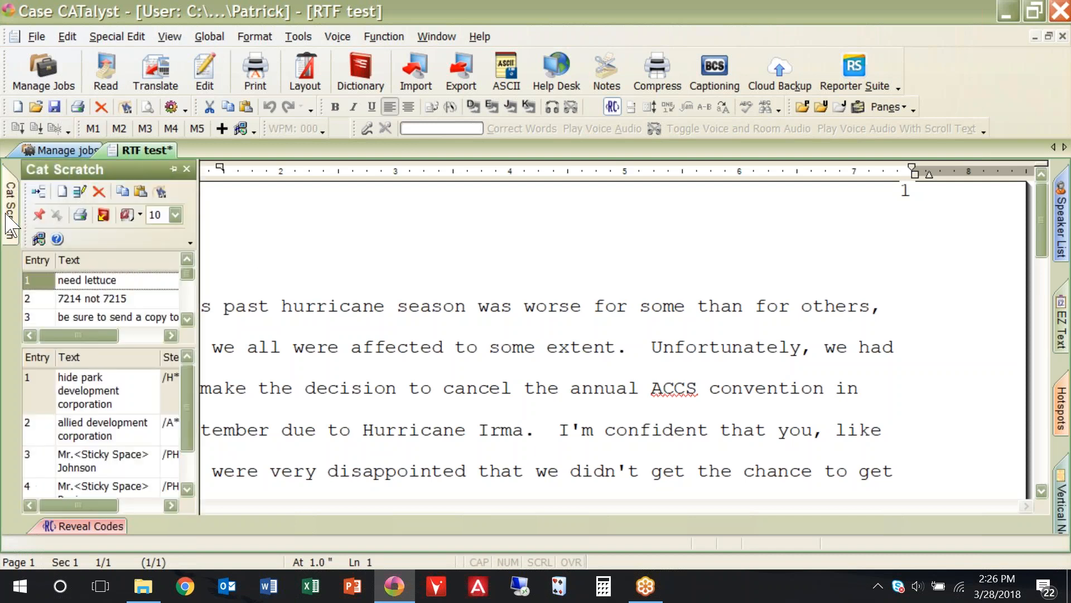
pyautogui.moveTo(174, 170)
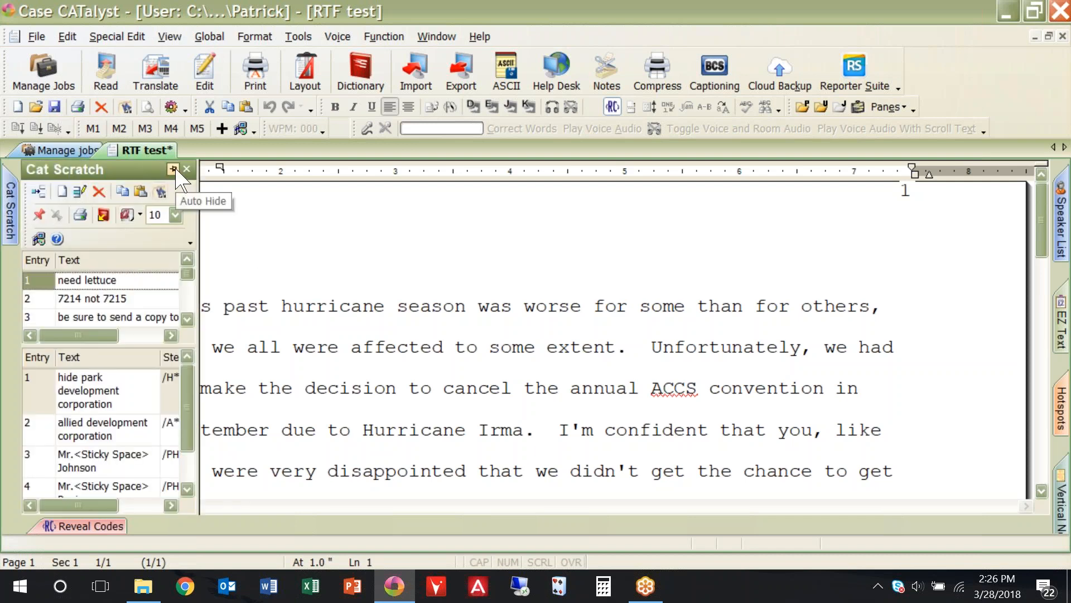
# Pin the Cat Scratch pane open, docked beside the transcript
pyautogui.click(174, 168)
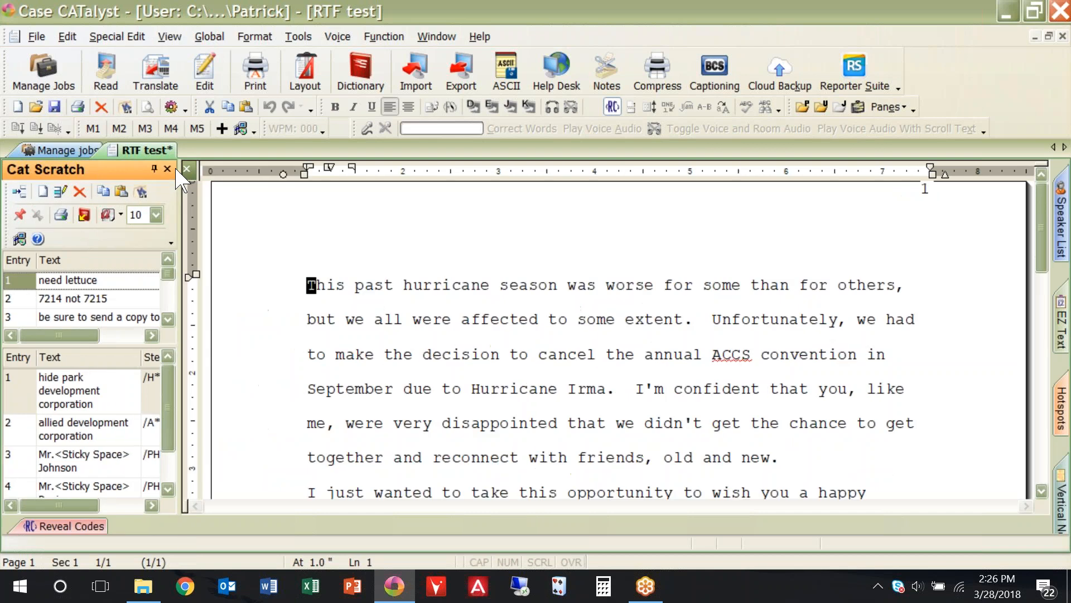
pyautogui.moveTo(157, 184)
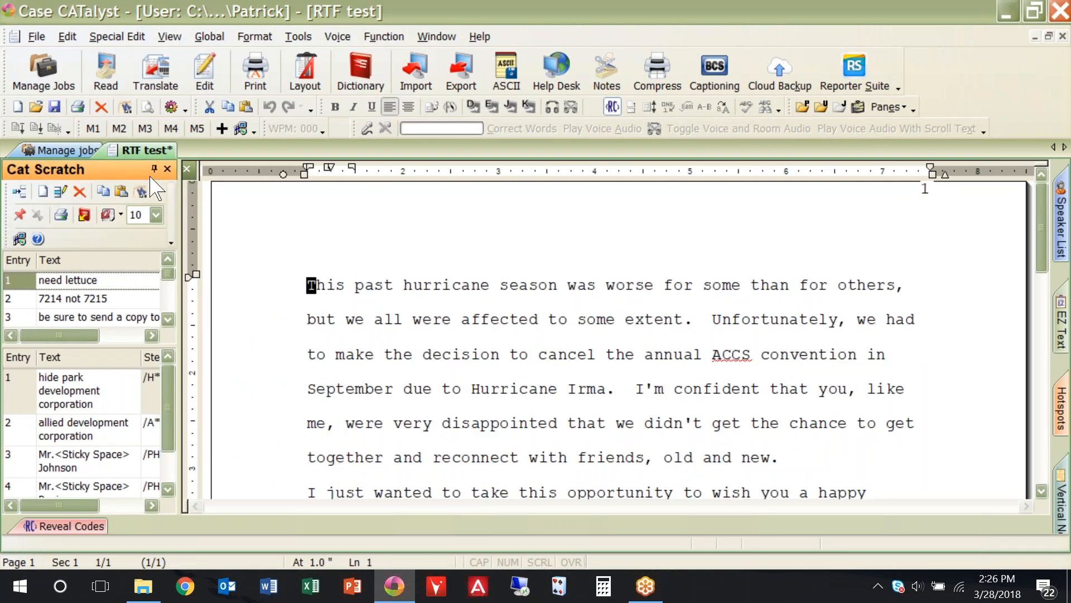
pyautogui.moveTo(236, 190)
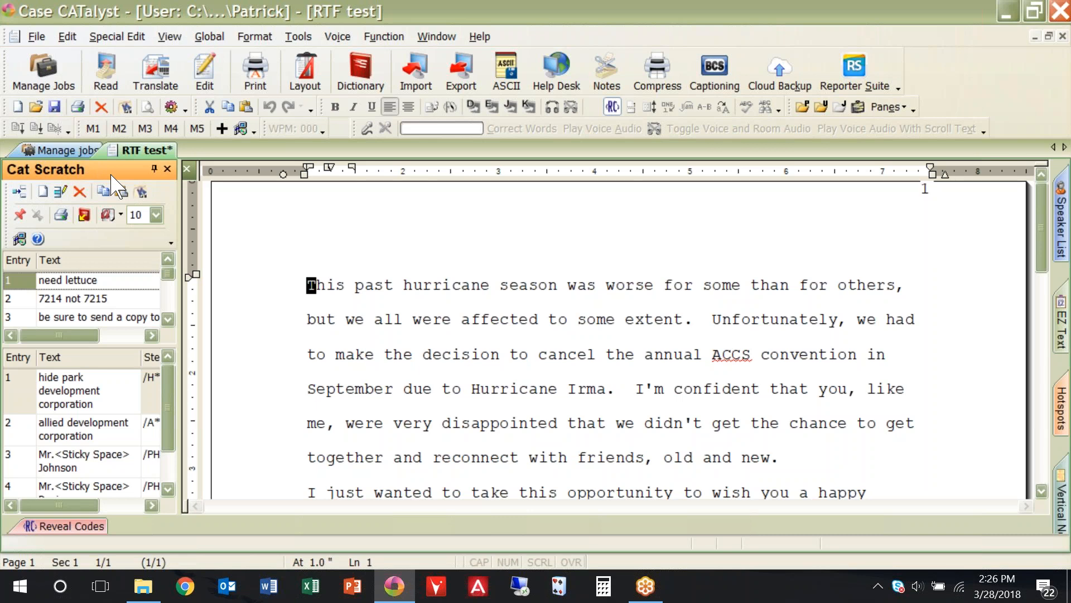
pyautogui.moveTo(93, 182)
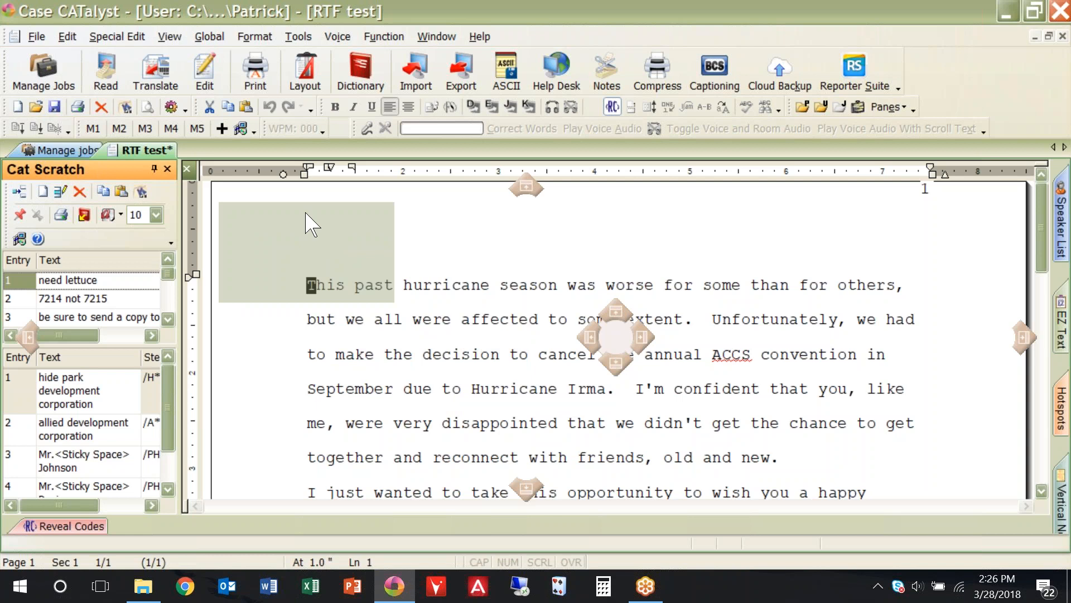
pyautogui.moveTo(341, 217)
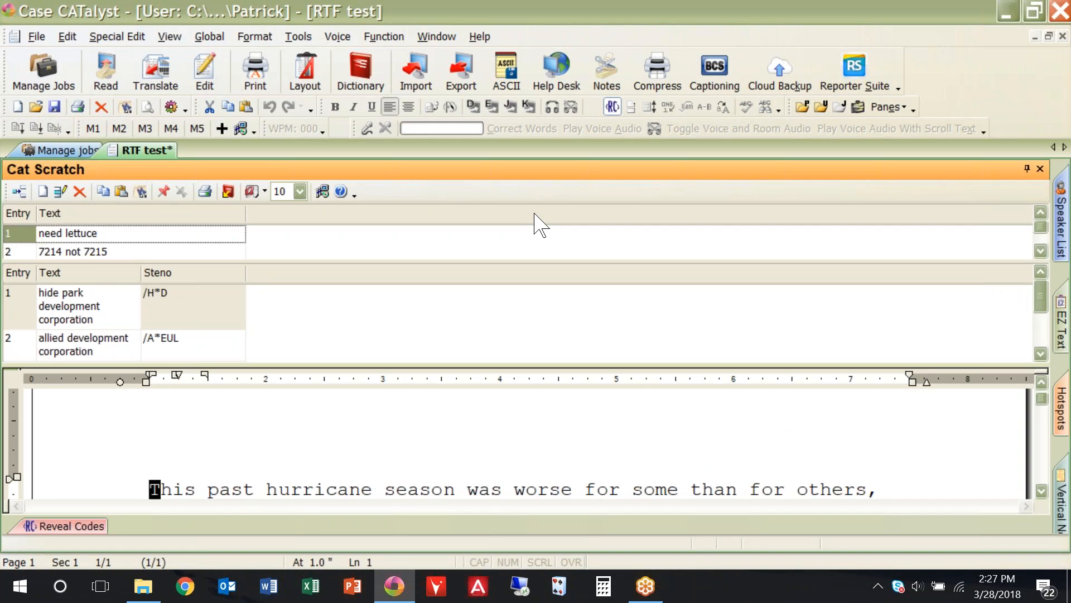
pyautogui.moveTo(1028, 168)
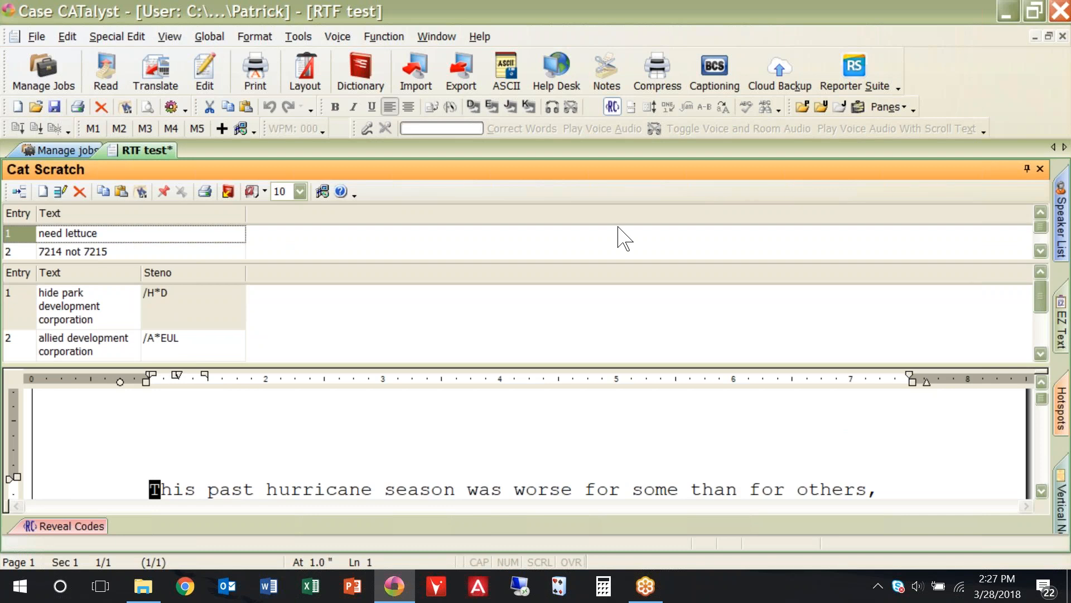
pyautogui.moveTo(416, 178)
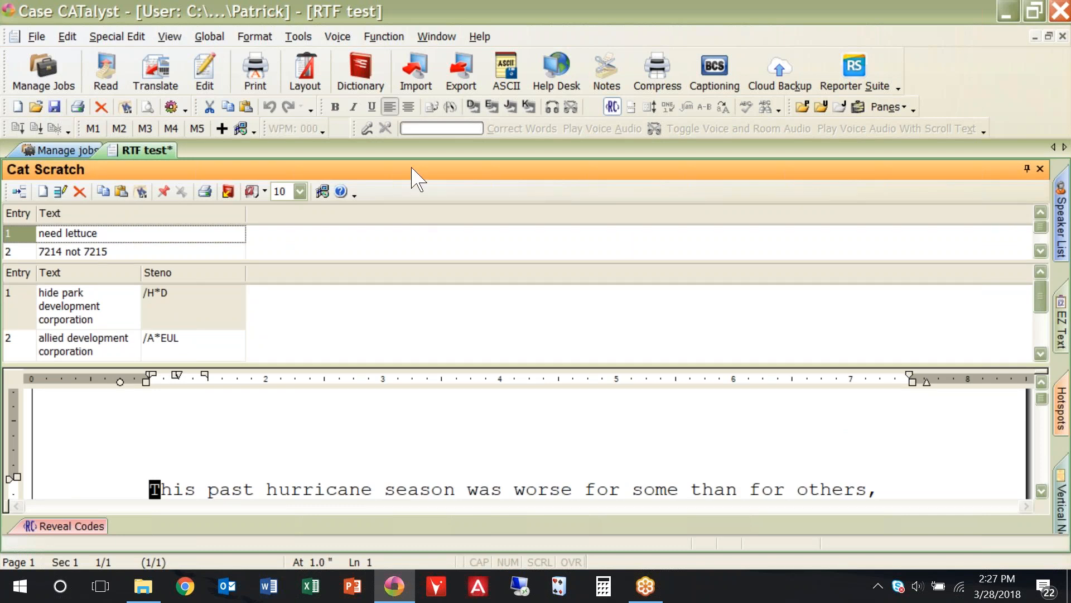
pyautogui.moveTo(425, 179)
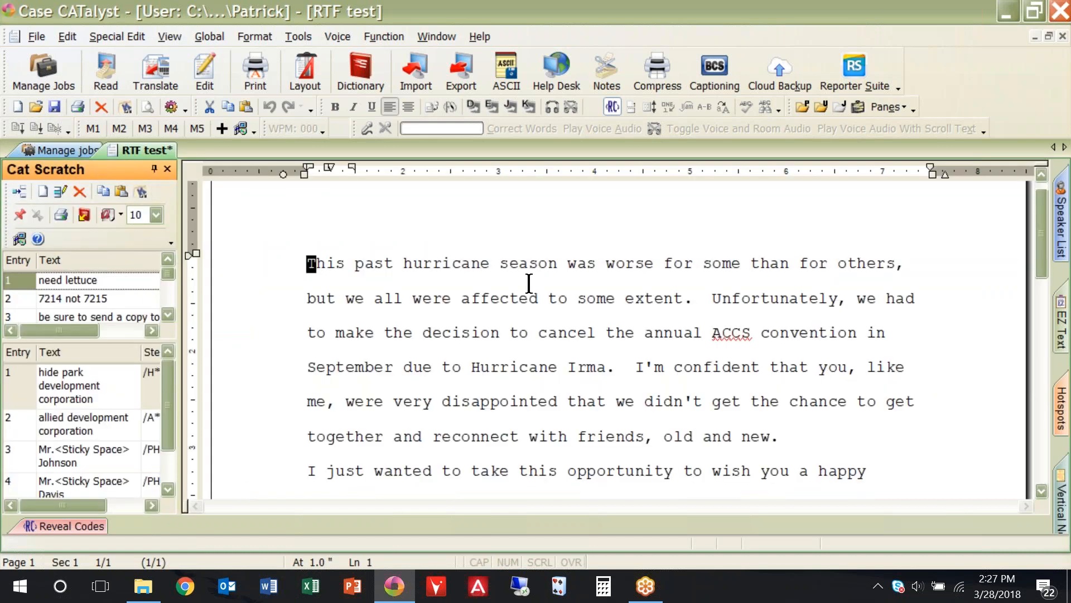
pyautogui.moveTo(120, 167)
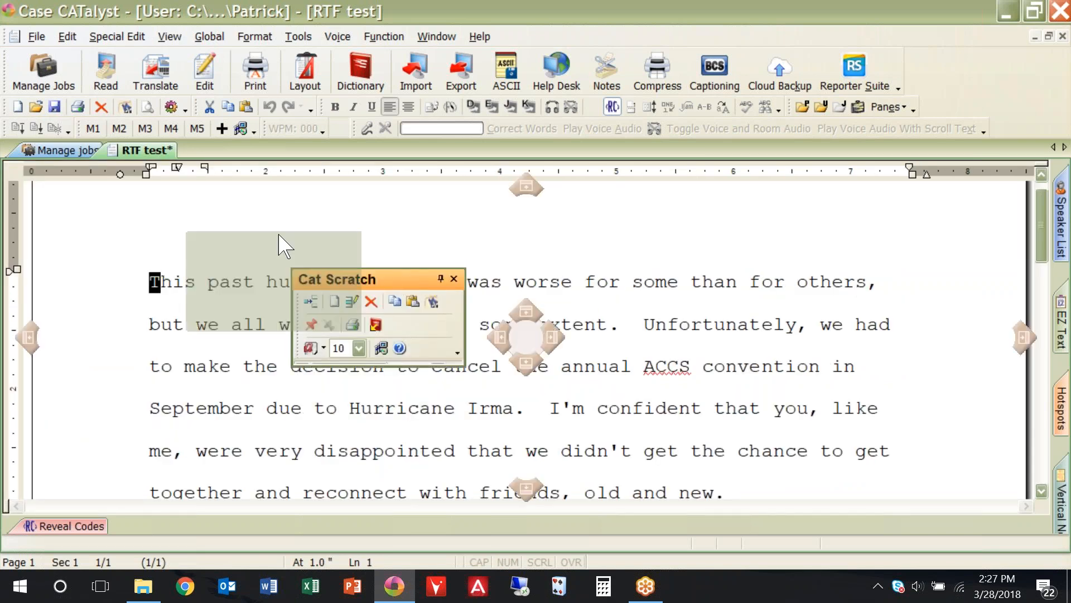
pyautogui.moveTo(337, 279); pyautogui.dragTo(130, 226)
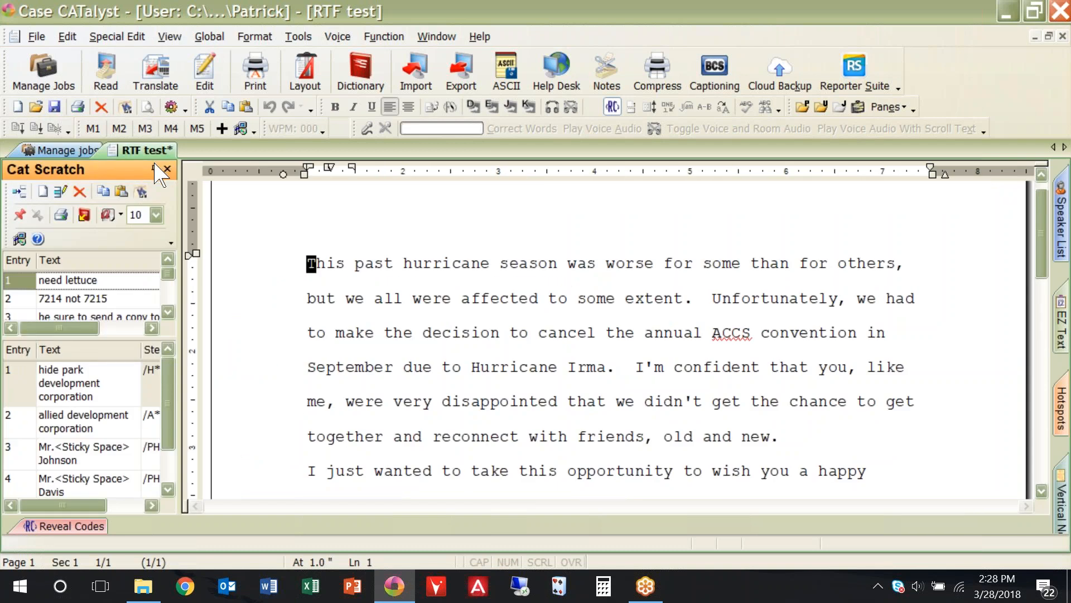
# Auto-hide Cat Scratch again and return to the transcript, hiding the Speaker List
pyautogui.click(166, 168)
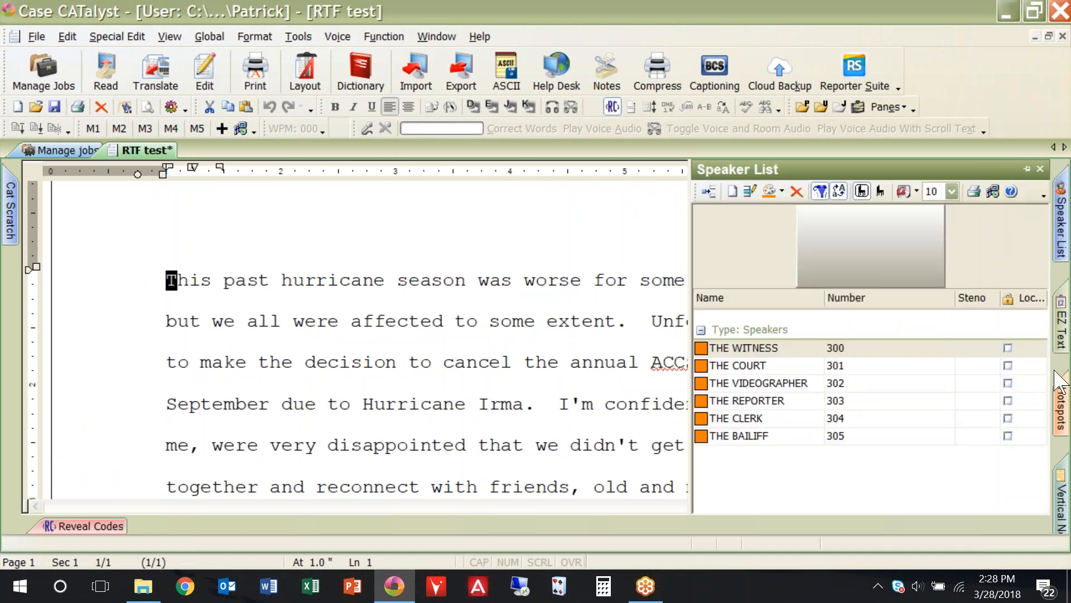
pyautogui.click(1061, 409)
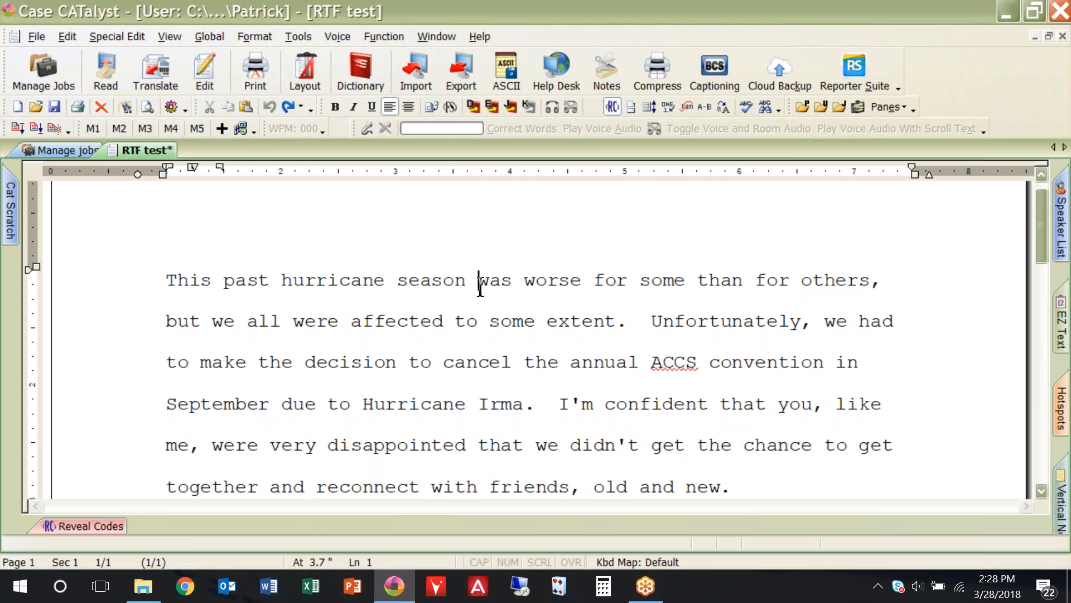
pyautogui.moveTo(267, 180)
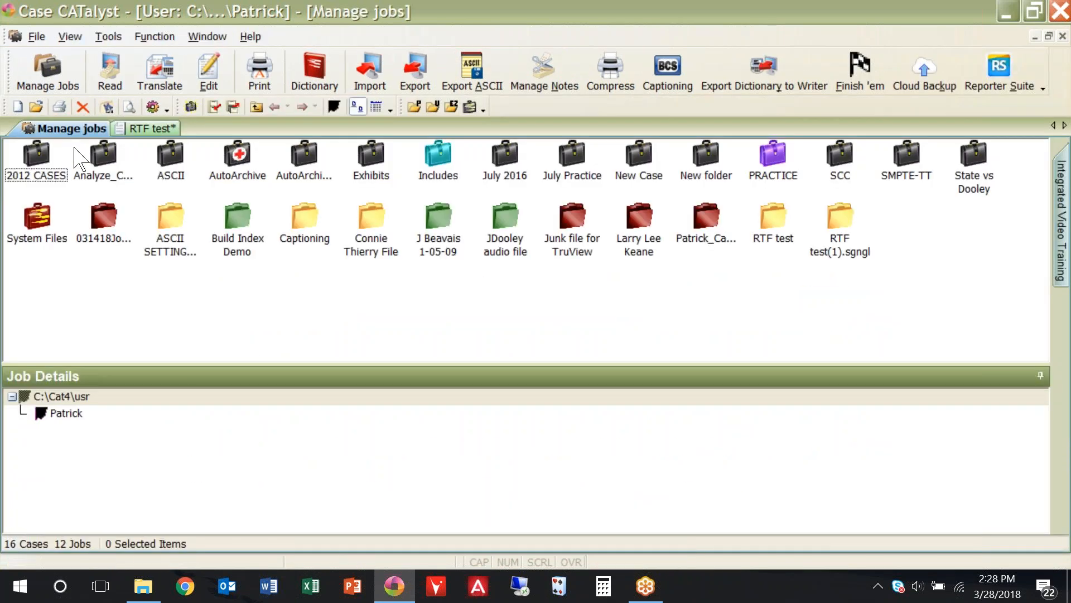
pyautogui.moveTo(278, 46)
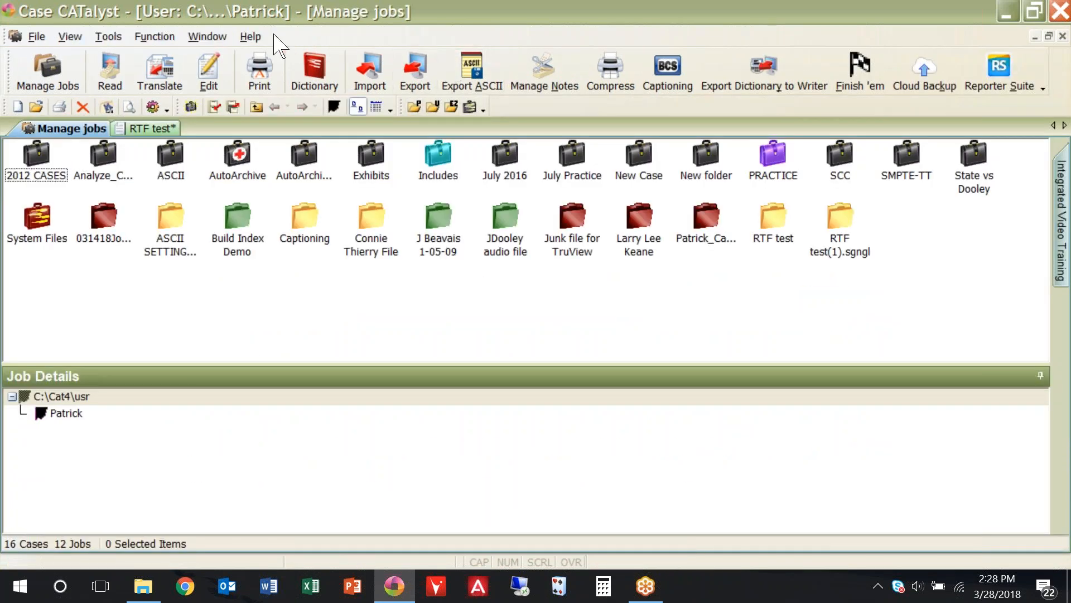
# Browse the Help menu's Self-Study Guides and Exceptional Extras without choosing one
pyautogui.click(250, 36)
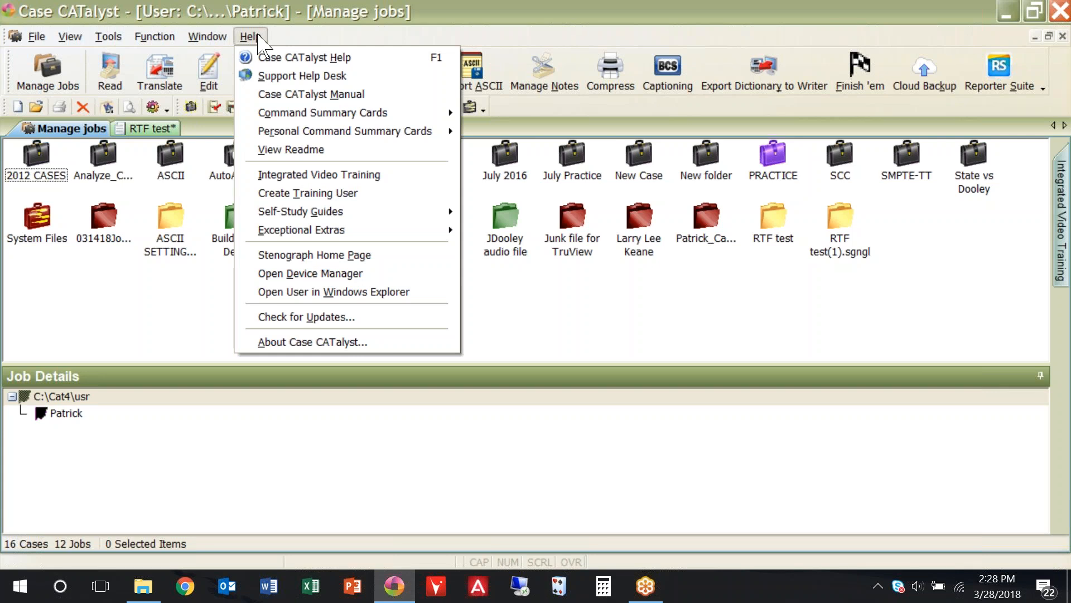
pyautogui.moveTo(321, 93)
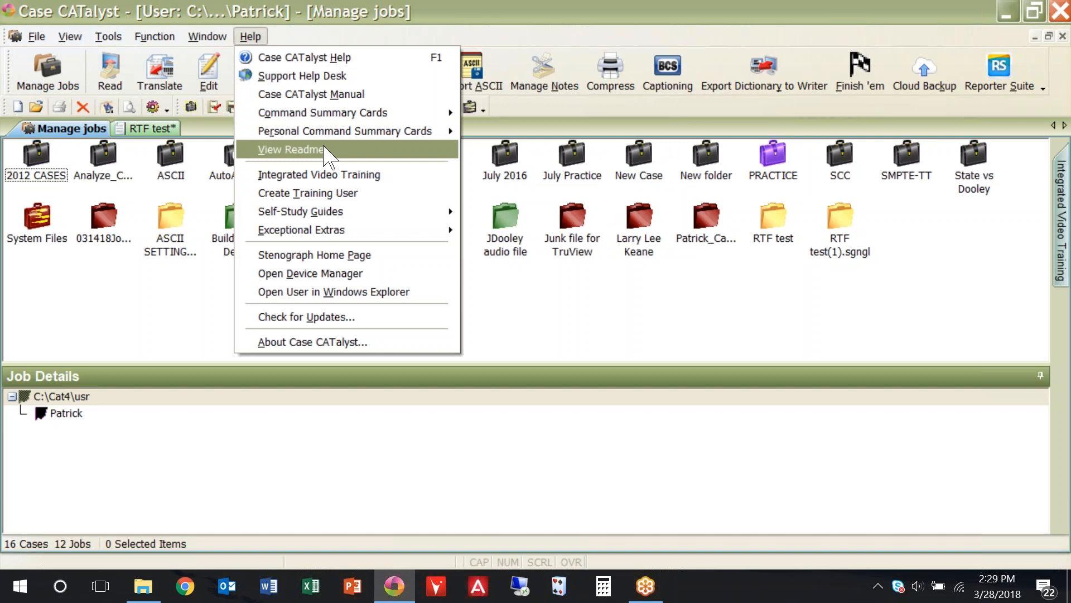
pyautogui.moveTo(318, 174)
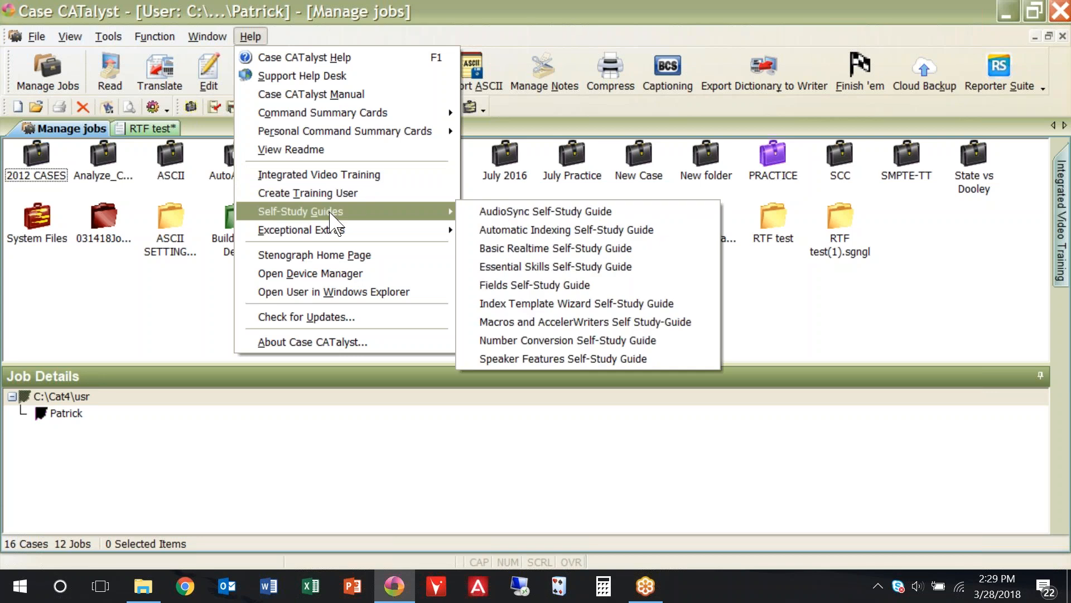
pyautogui.moveTo(300, 229)
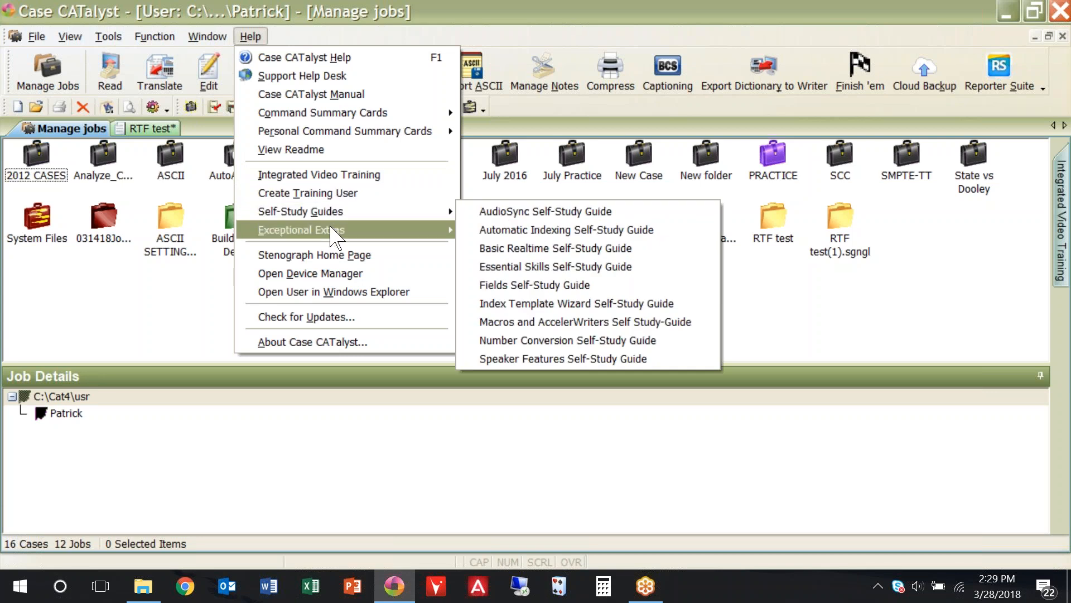
pyautogui.moveTo(302, 230)
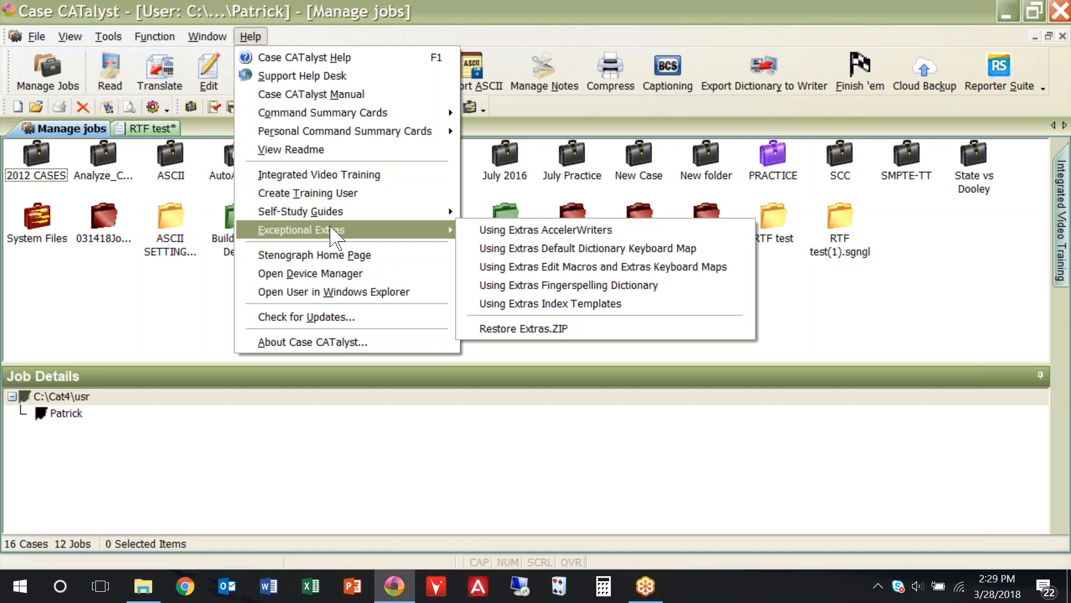
pyautogui.click(649, 422)
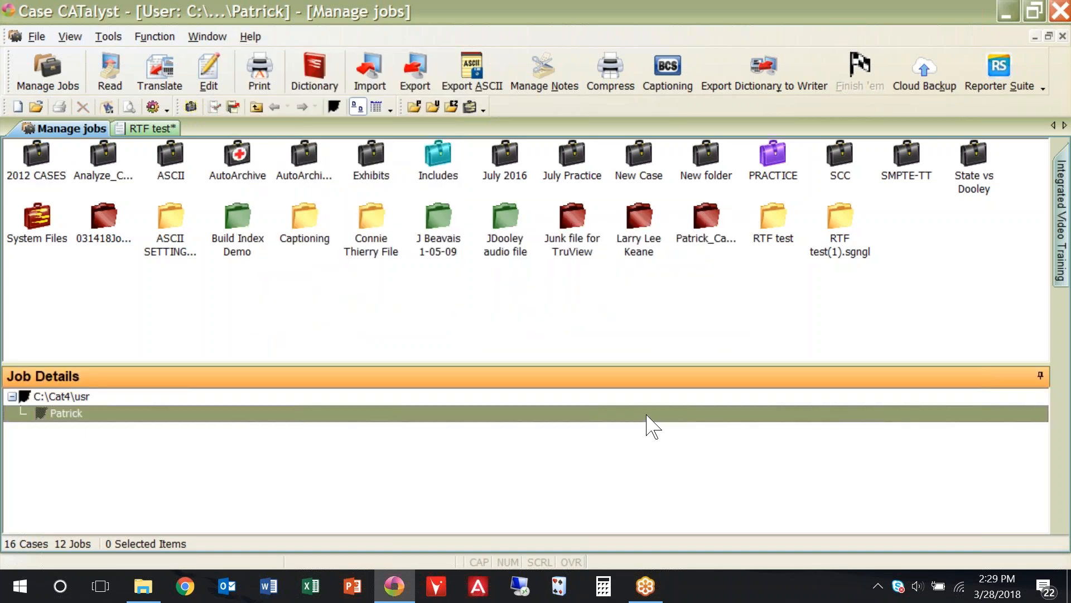